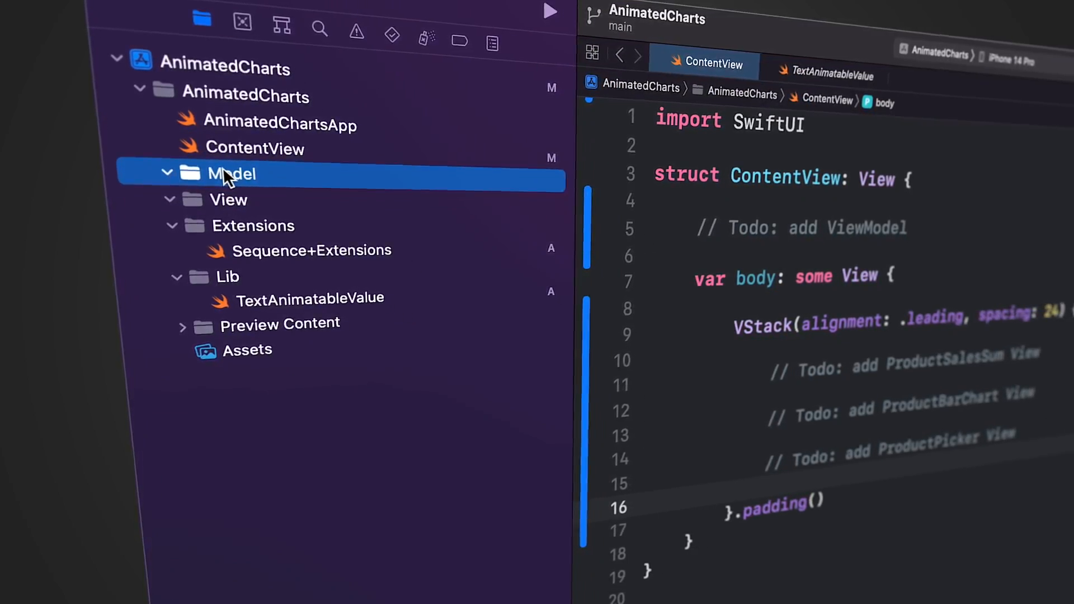
Step: Review Sequence+Extensions, then switch to the TextAnimatableValue currency text view
{"action": "left_click", "coordinate": [228, 199]}
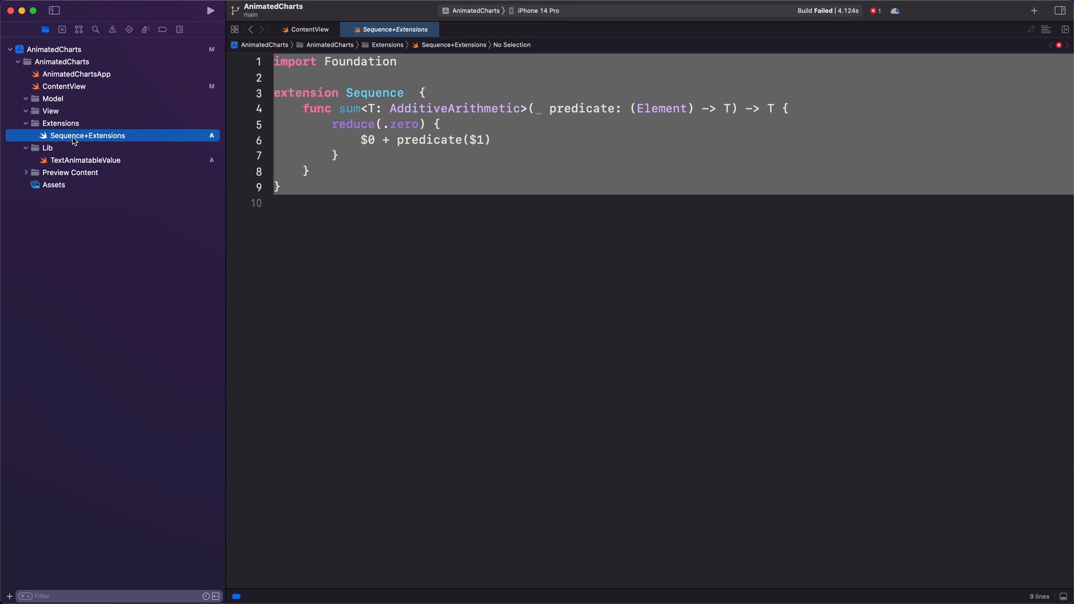
{"action": "left_click", "coordinate": [85, 161]}
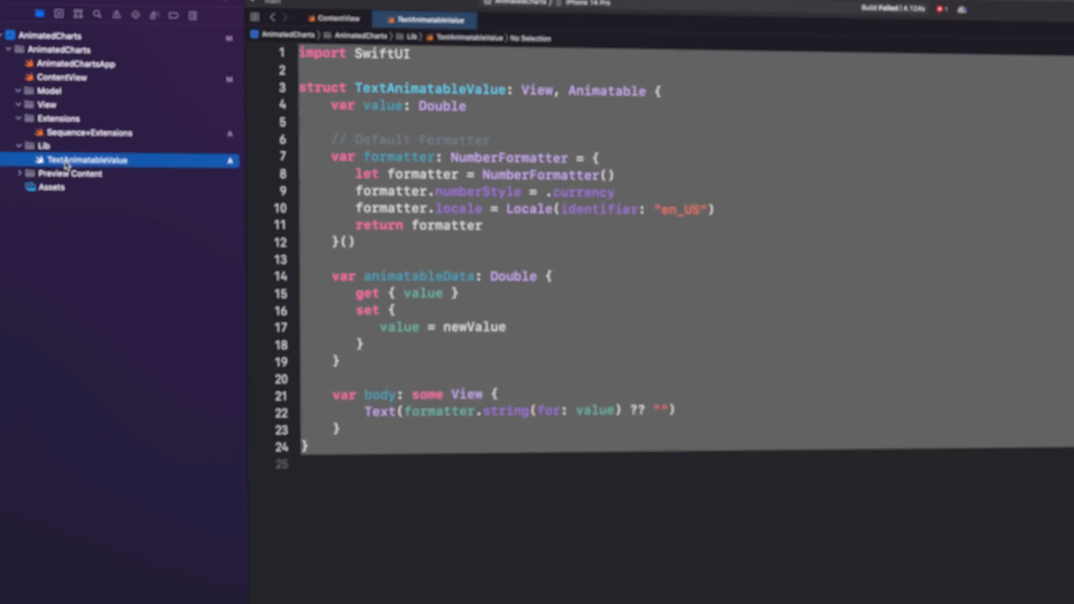
Step: Create the ProductPickerOption Swift file in Model with a struct holding name and tag
{"action": "right_click", "coordinate": [89, 160]}
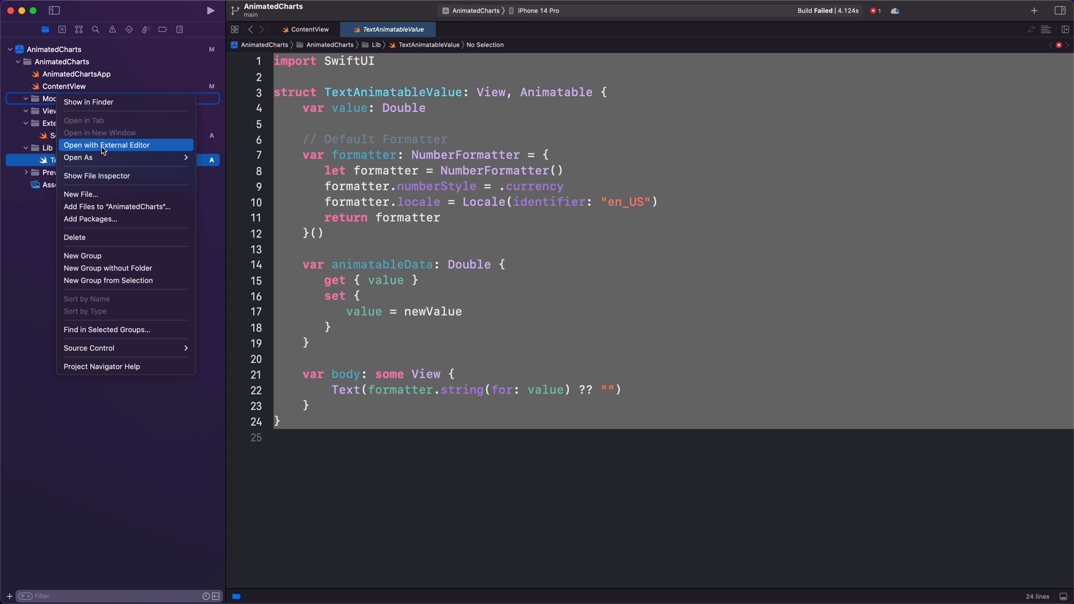
{"action": "left_click", "coordinate": [80, 194]}
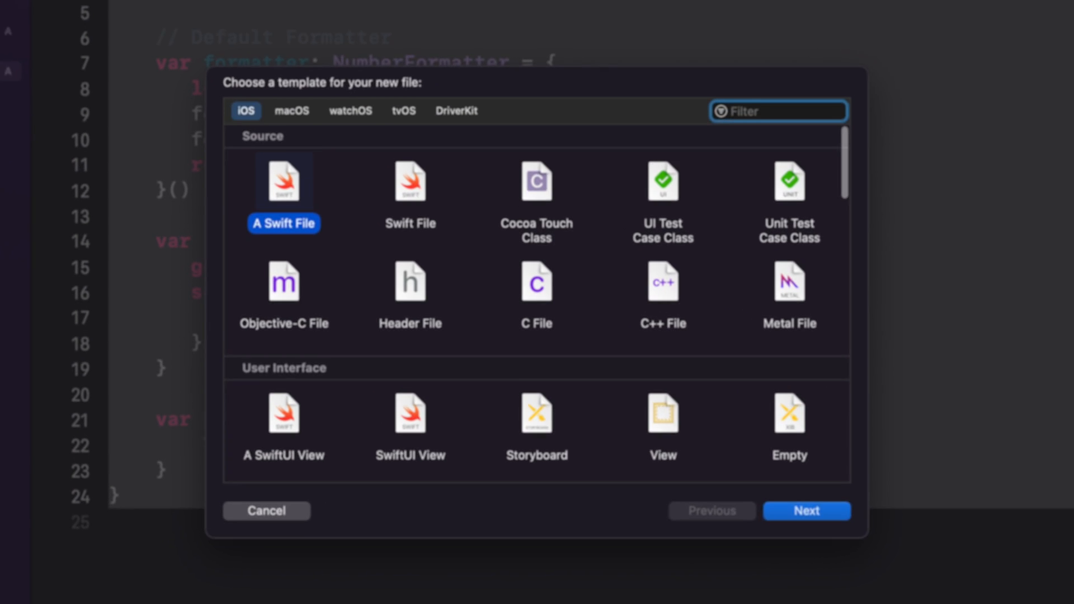
{"action": "left_click", "coordinate": [807, 511]}
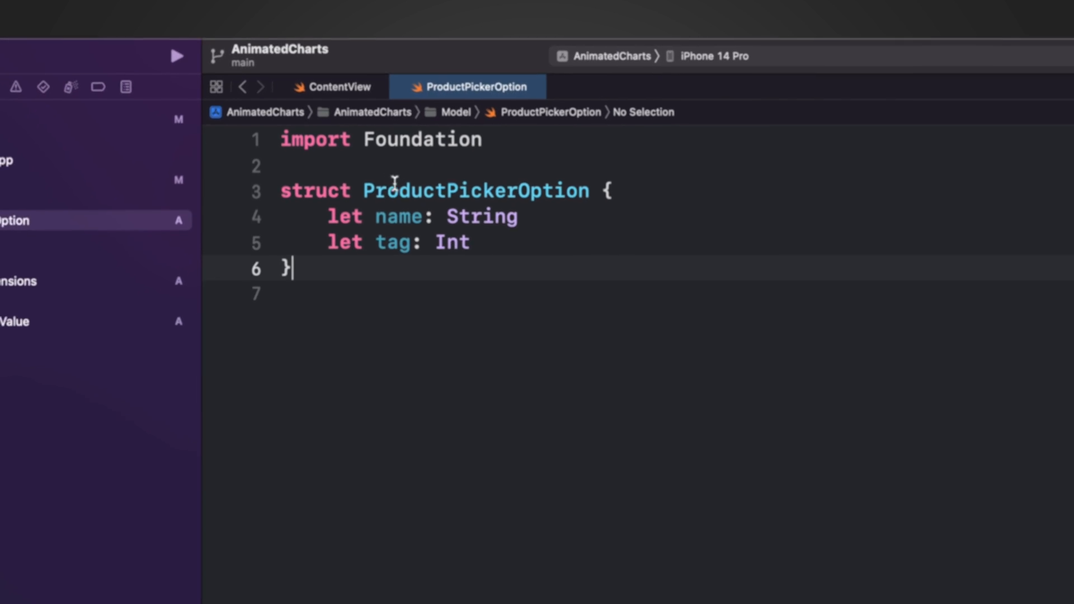
Step: Create the Sales Swift file in Model with an Identifiable struct holding weekday and money
{"action": "right_click", "coordinate": [49, 99]}
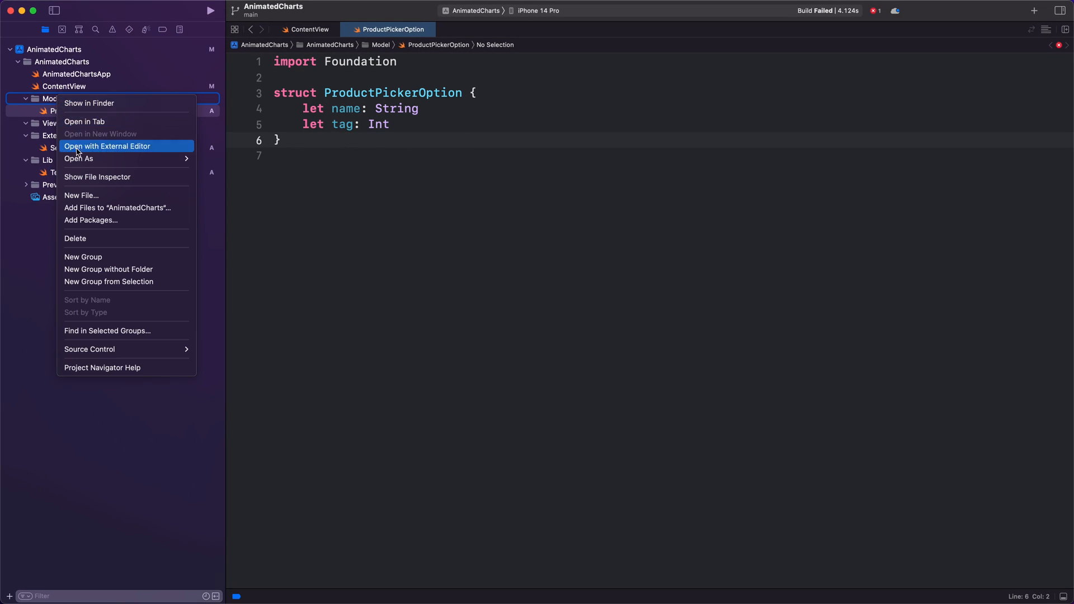
{"action": "left_click", "coordinate": [80, 196]}
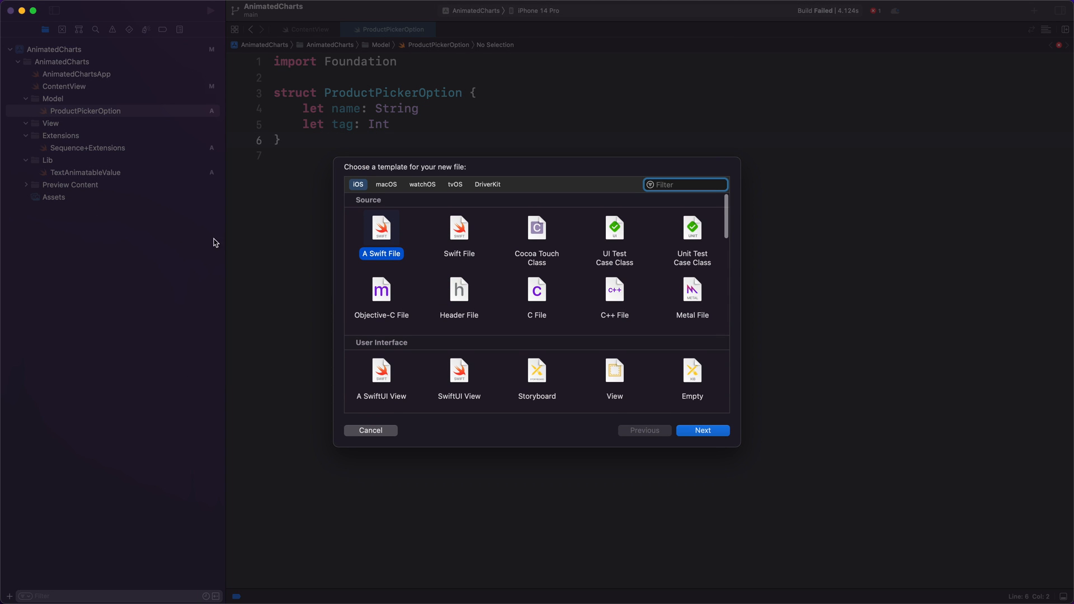
{"action": "left_click", "coordinate": [702, 429]}
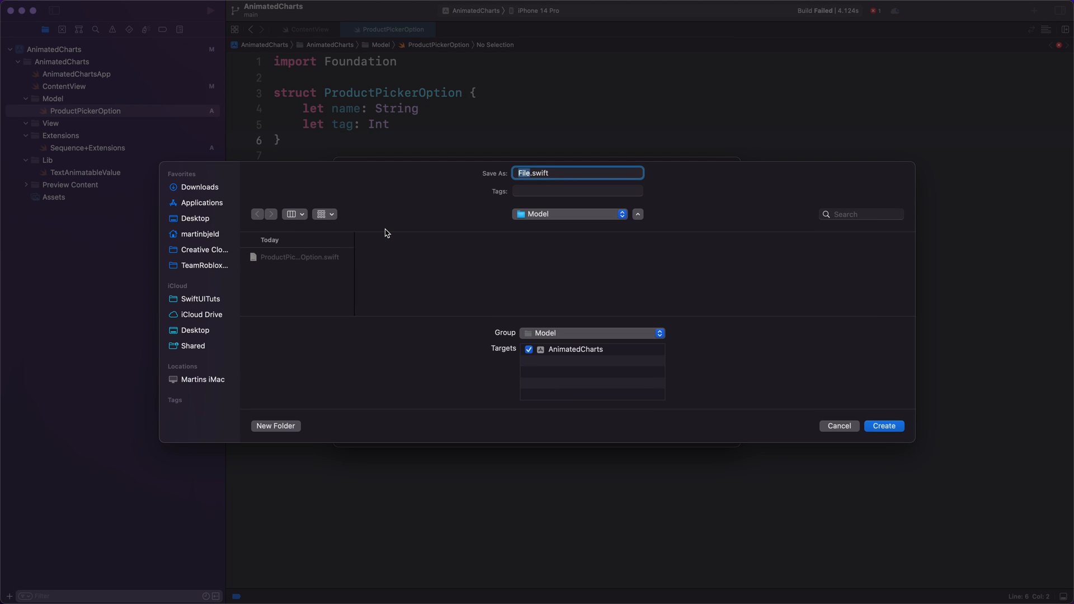
{"action": "left_click", "coordinate": [884, 425]}
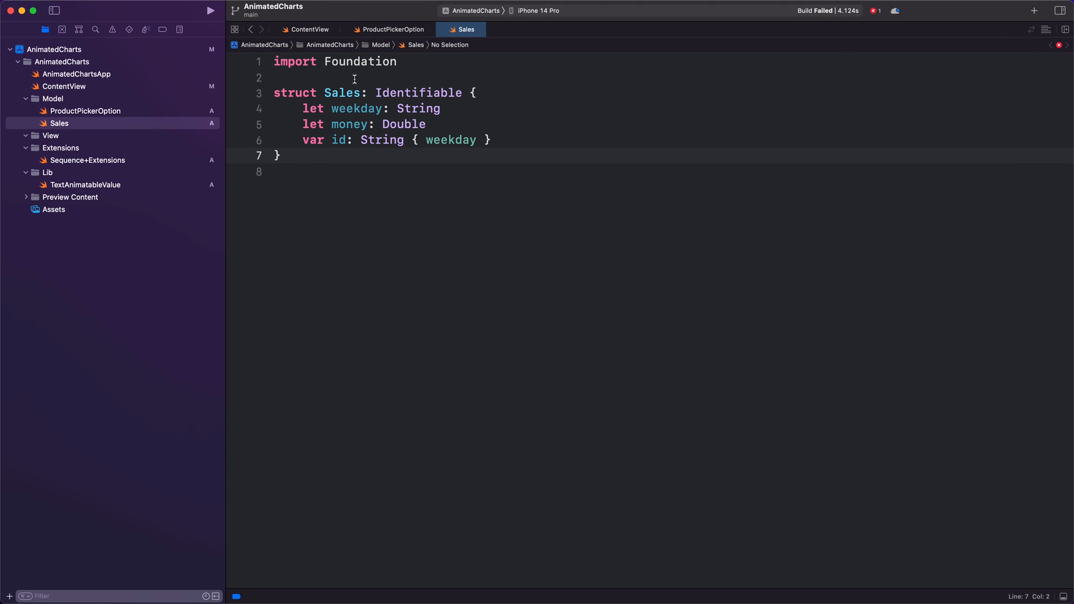
Step: Create the Product Swift file in Model defining a struct with name and a Sales data array
{"action": "right_click", "coordinate": [52, 98]}
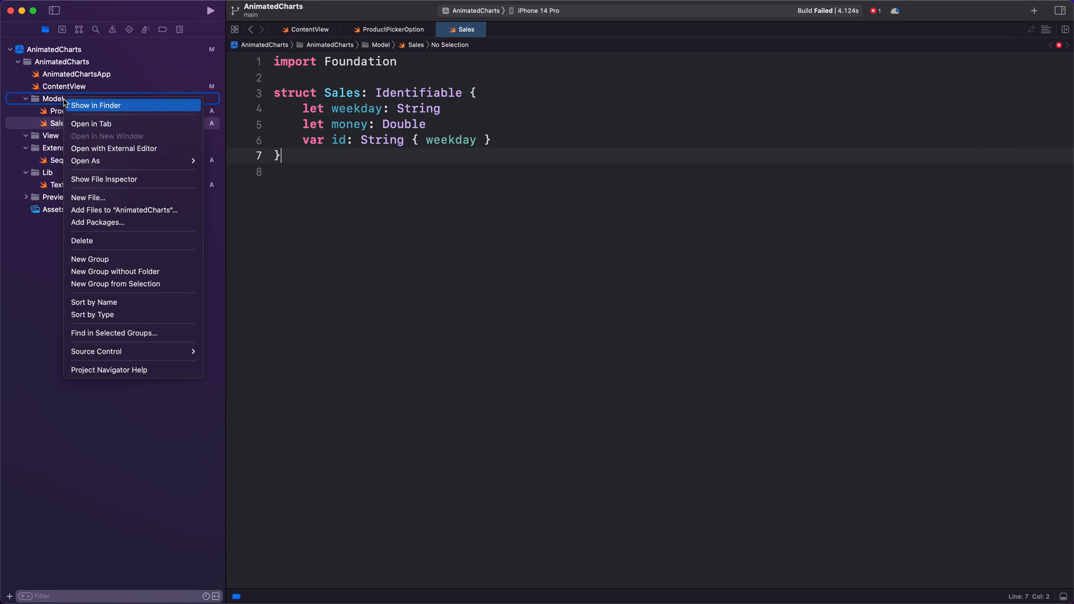
{"action": "left_click", "coordinate": [87, 197]}
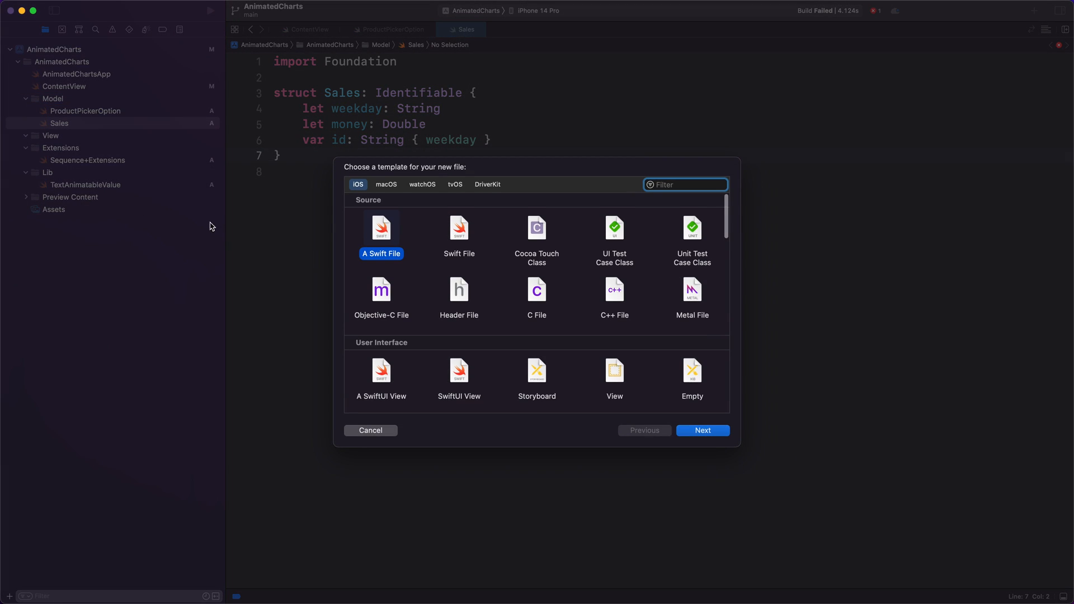
{"action": "left_click", "coordinate": [702, 430]}
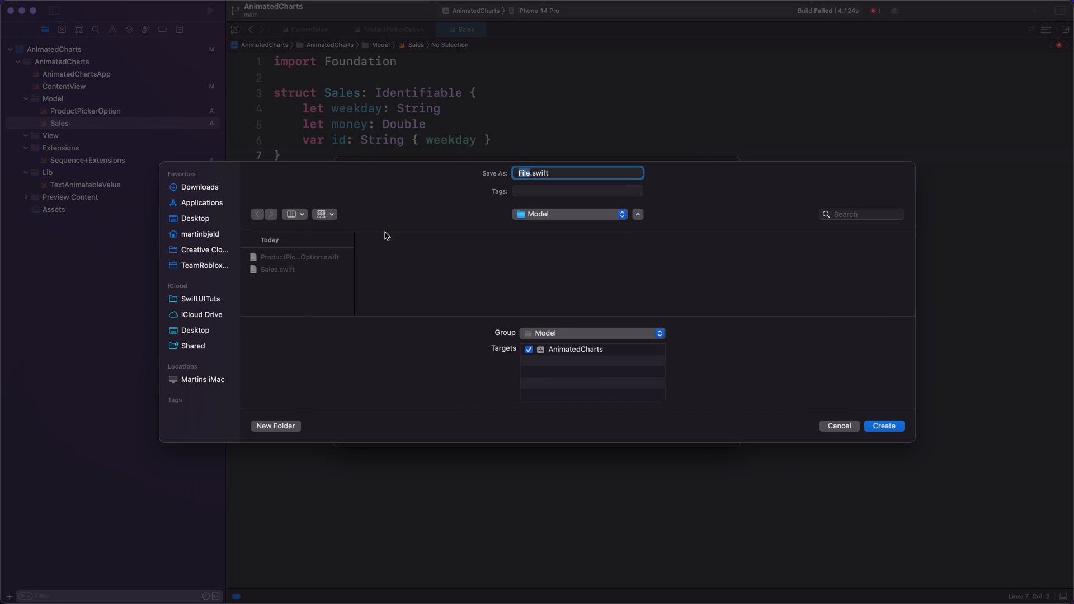
{"action": "left_click", "coordinate": [883, 425]}
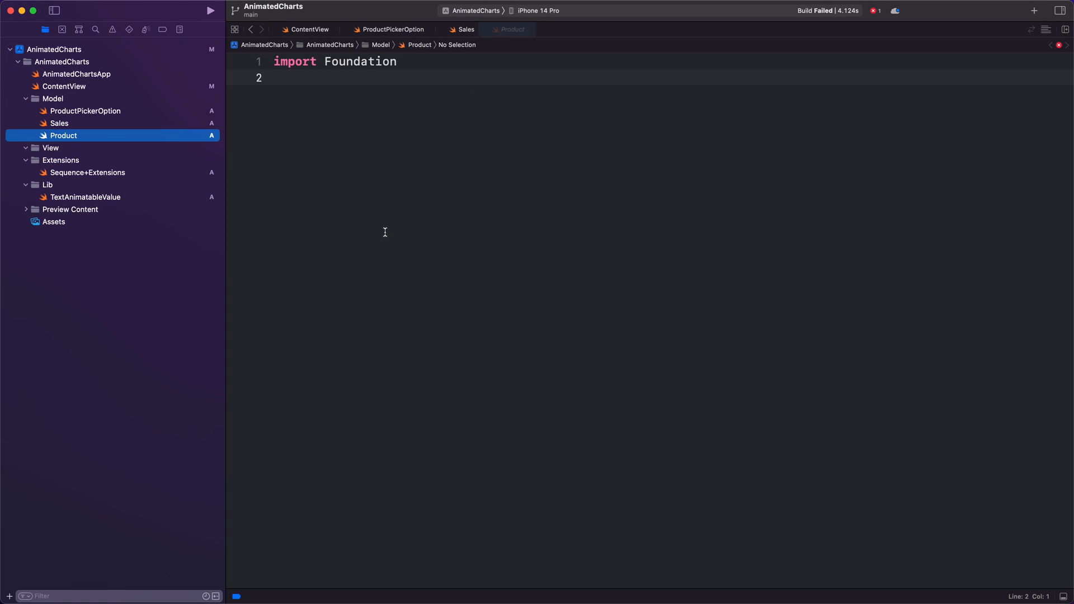
{"action": "left_click", "coordinate": [514, 29]}
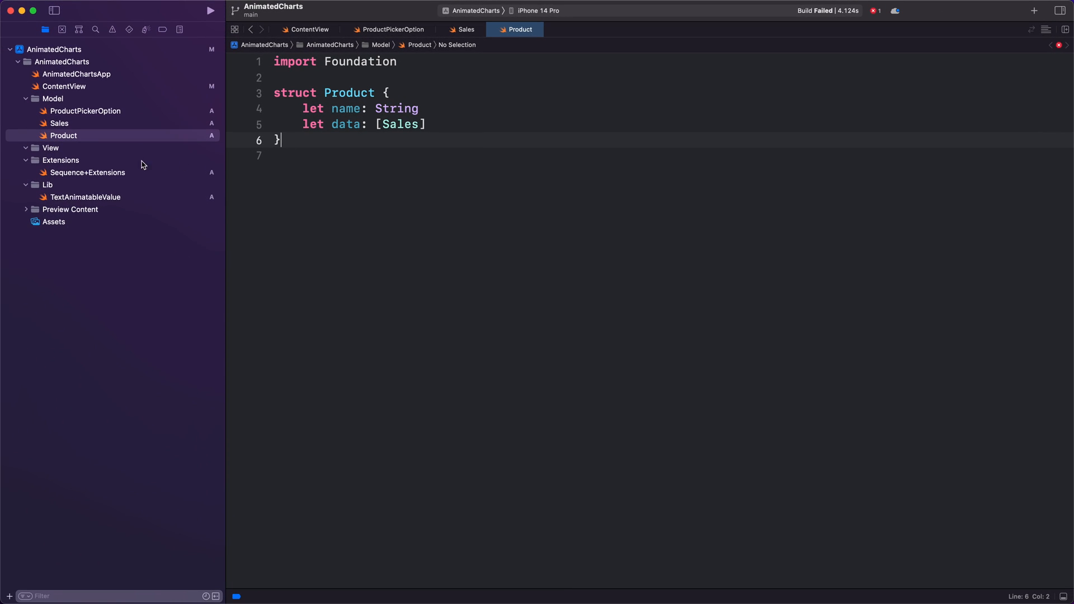
Step: Start a new file in the View group, showing the template chooser
{"action": "right_click", "coordinate": [51, 148]}
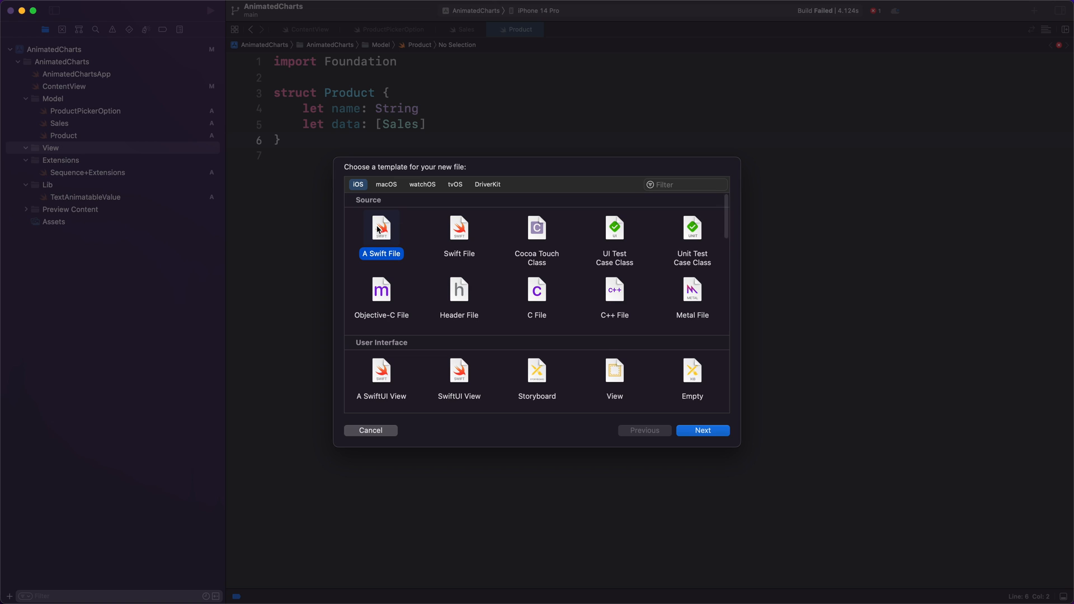
{"action": "left_click", "coordinate": [703, 430]}
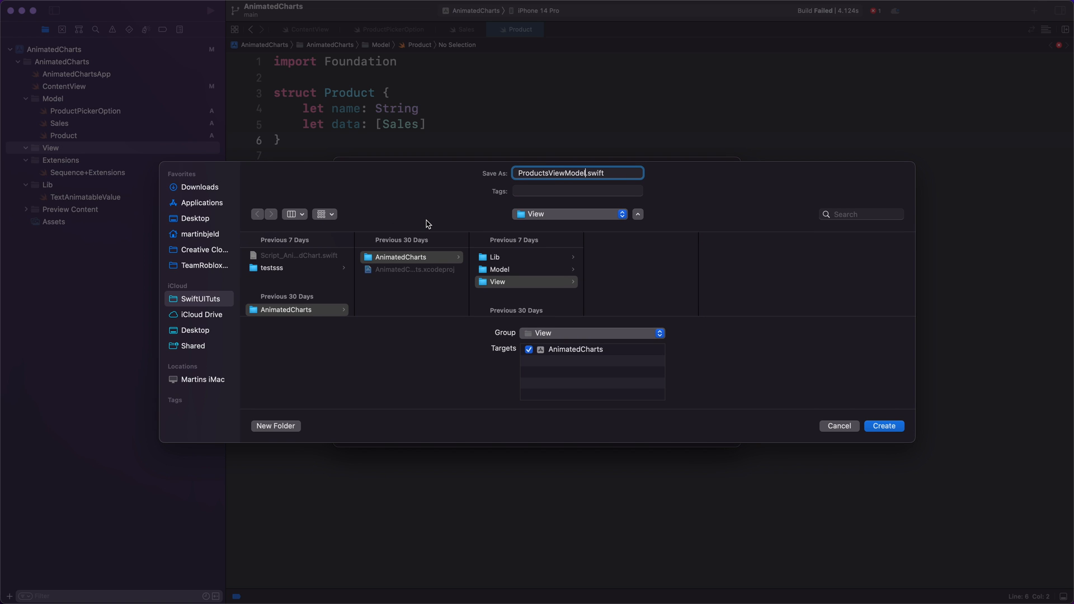
{"action": "left_click", "coordinate": [883, 426]}
{"action": "type", "text": "class ProductsViewModel: ObservableObject {"}
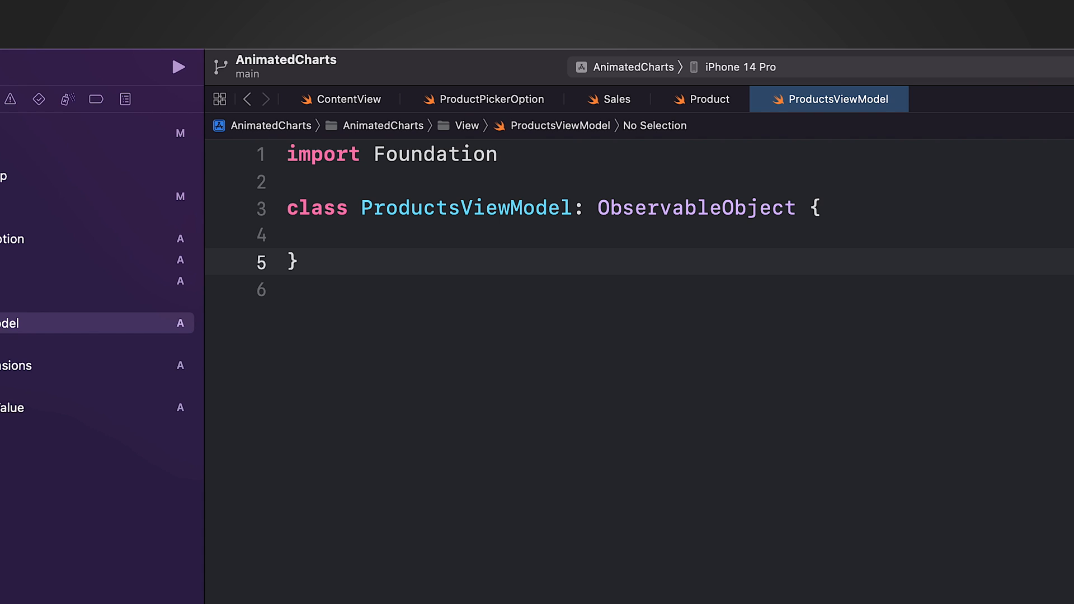
{"action": "left_click", "coordinate": [300, 262]}
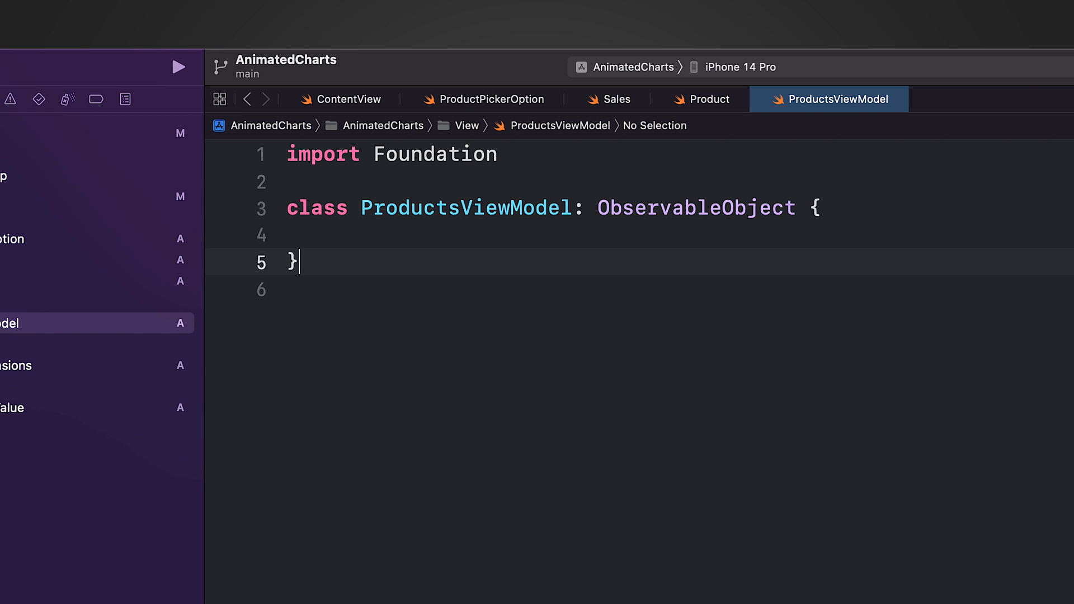
{"action": "mouse_move", "coordinate": [478, 236]}
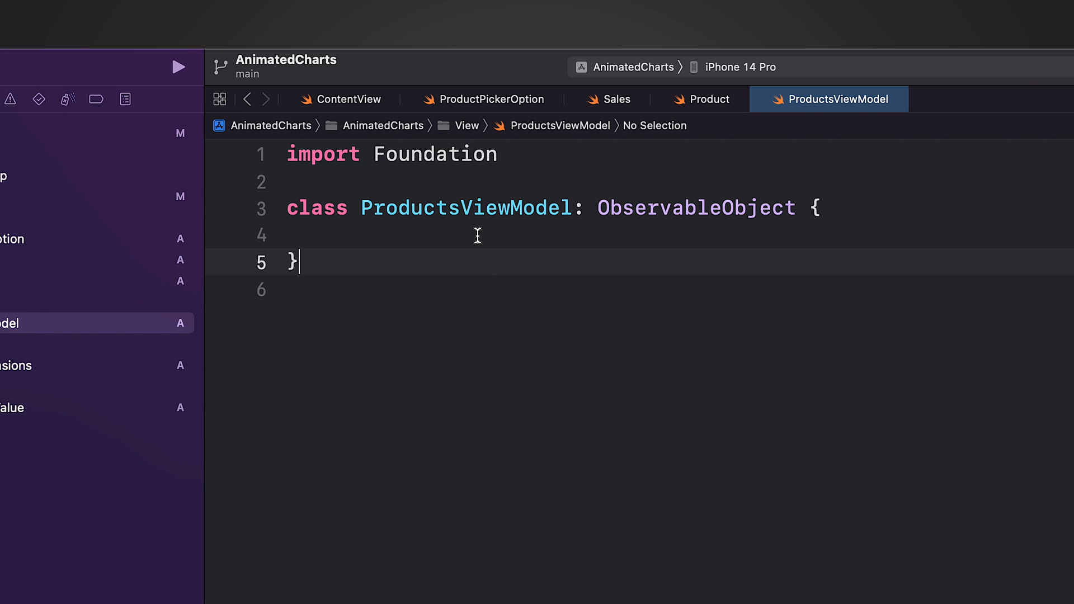
{"action": "type", "text": "@Published var selectedProductIndex = 0"}
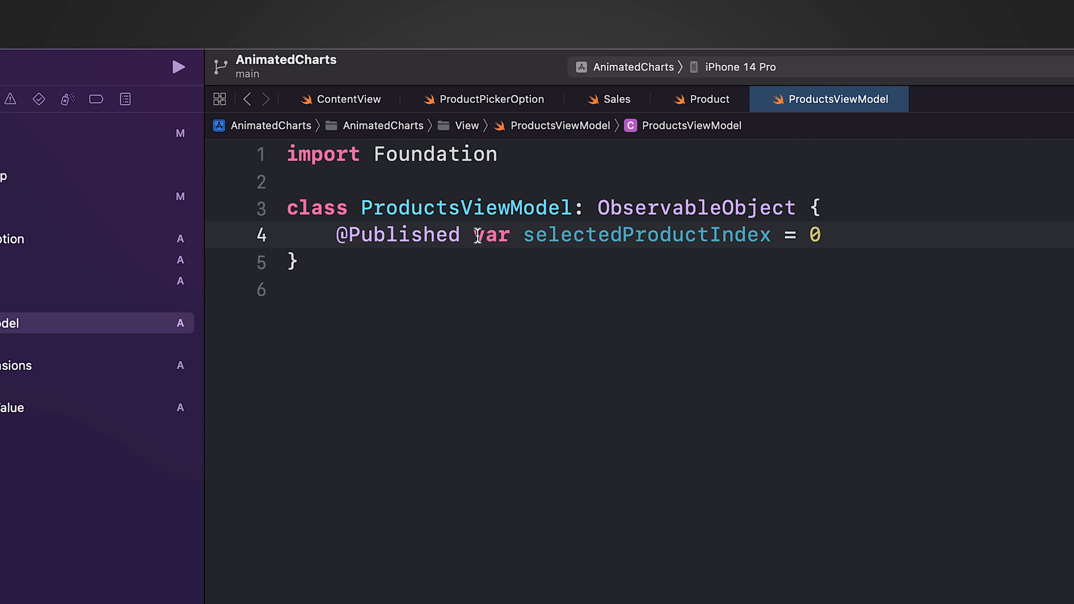
Step: Add the three productPickerOptions and the per-product weekday sales productsData
{"action": "left_click", "coordinate": [820, 235]}
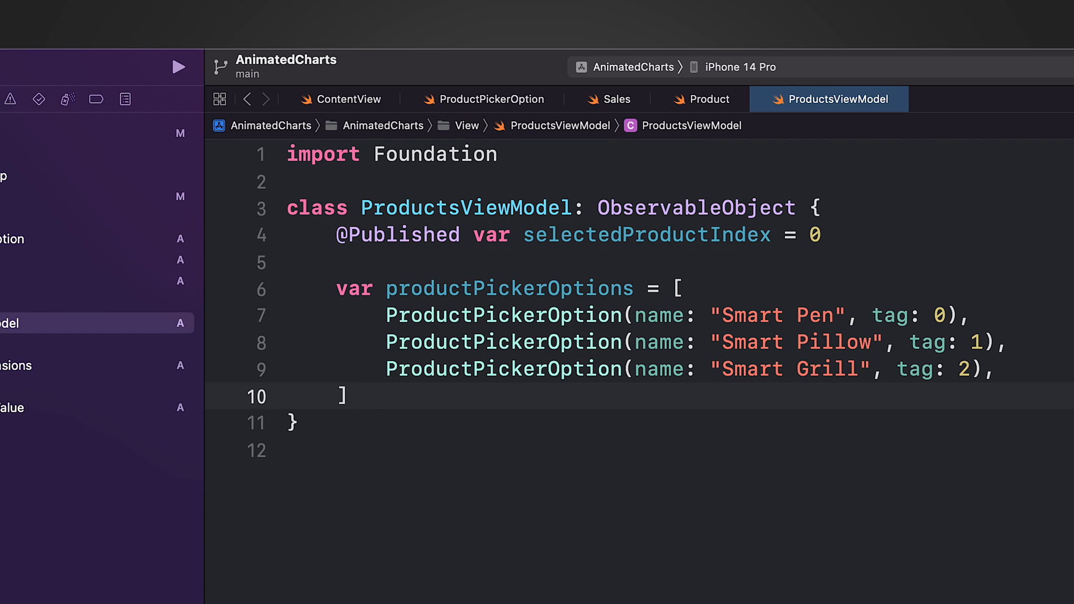
{"action": "left_click", "coordinate": [349, 396]}
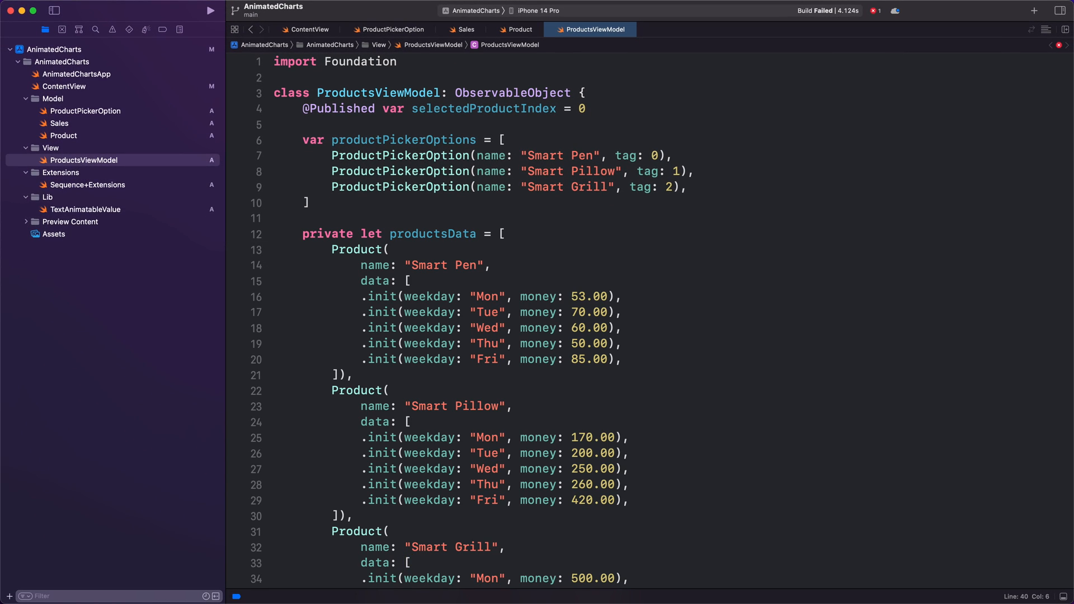
Step: Add a computed product for the selected index and productSalesRange = 0...1000
{"action": "scroll", "scroll_direction": "down", "scroll_amount": 3}
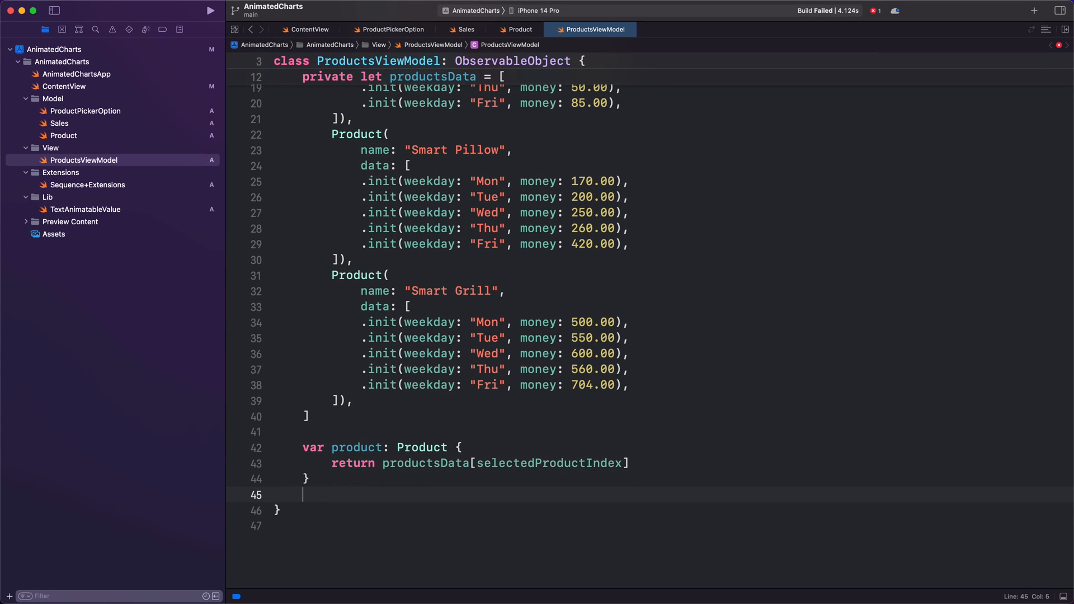
{"action": "type", "text": "var productSalesRange = 0...1000"}
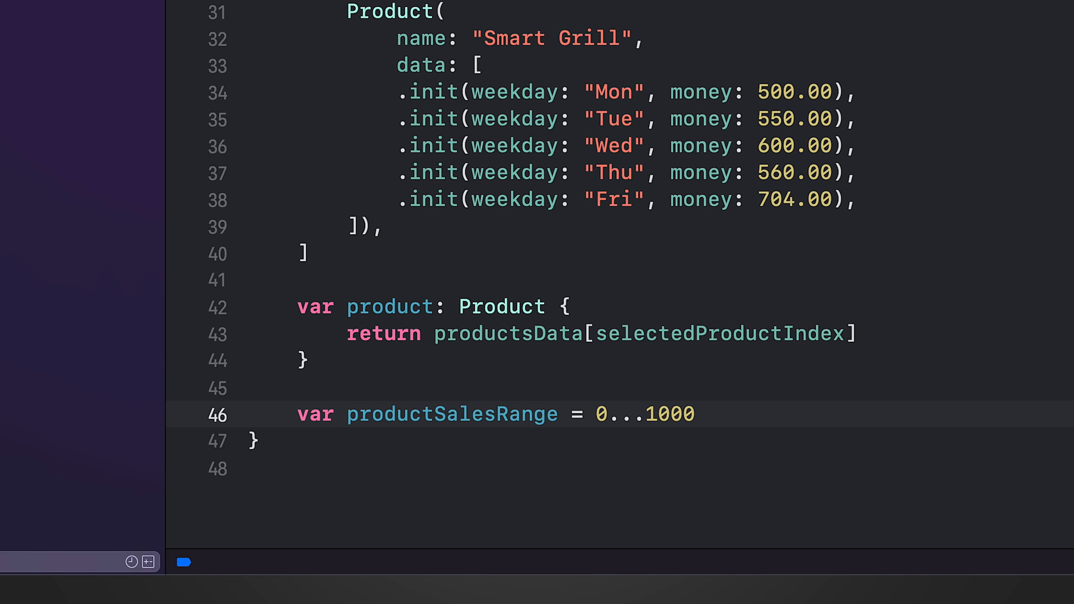
{"action": "left_click", "coordinate": [694, 414]}
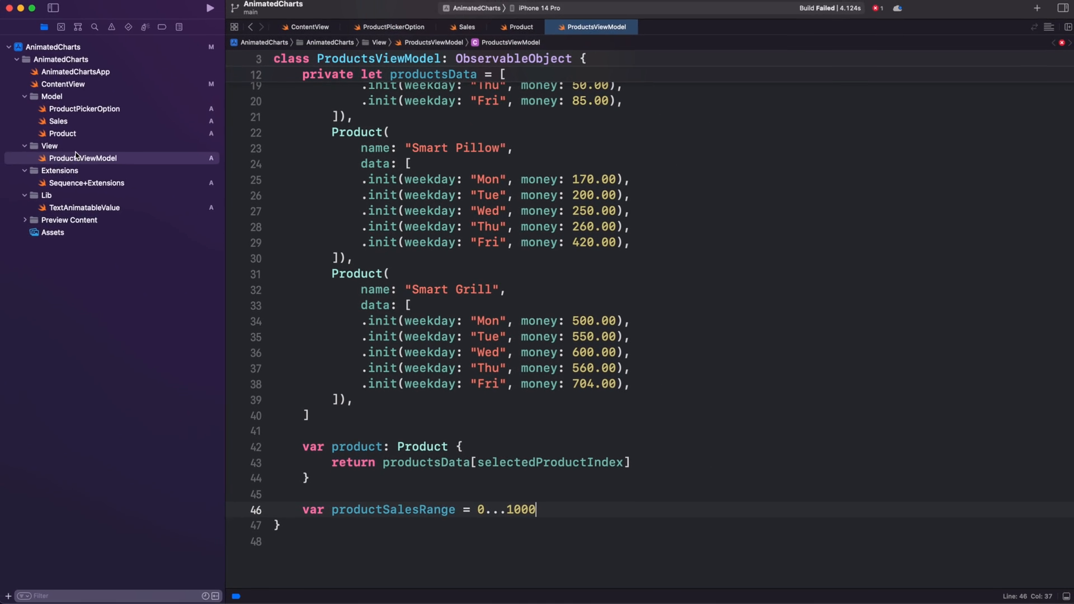
Step: Create a new SwiftUI view file ProductPicker in the View group
{"action": "right_click", "coordinate": [48, 148]}
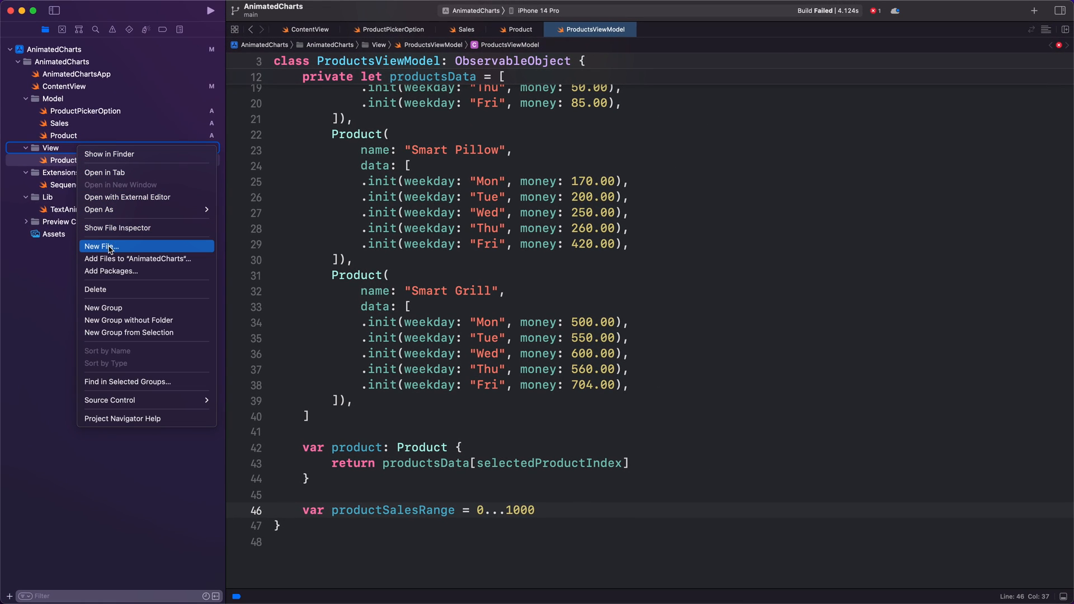
{"action": "left_click", "coordinate": [101, 246]}
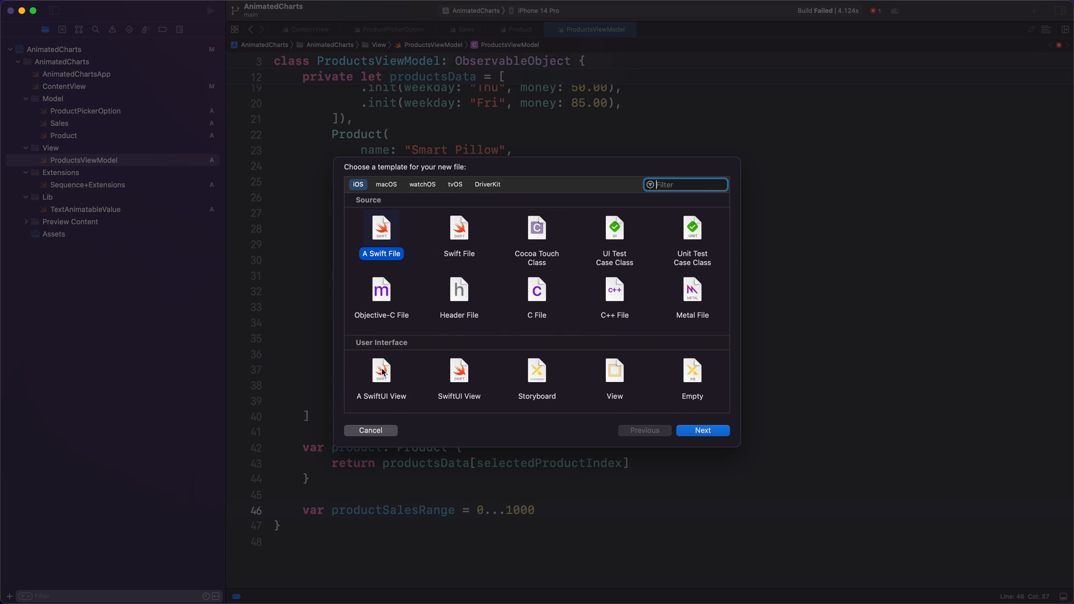
{"action": "left_click", "coordinate": [380, 377]}
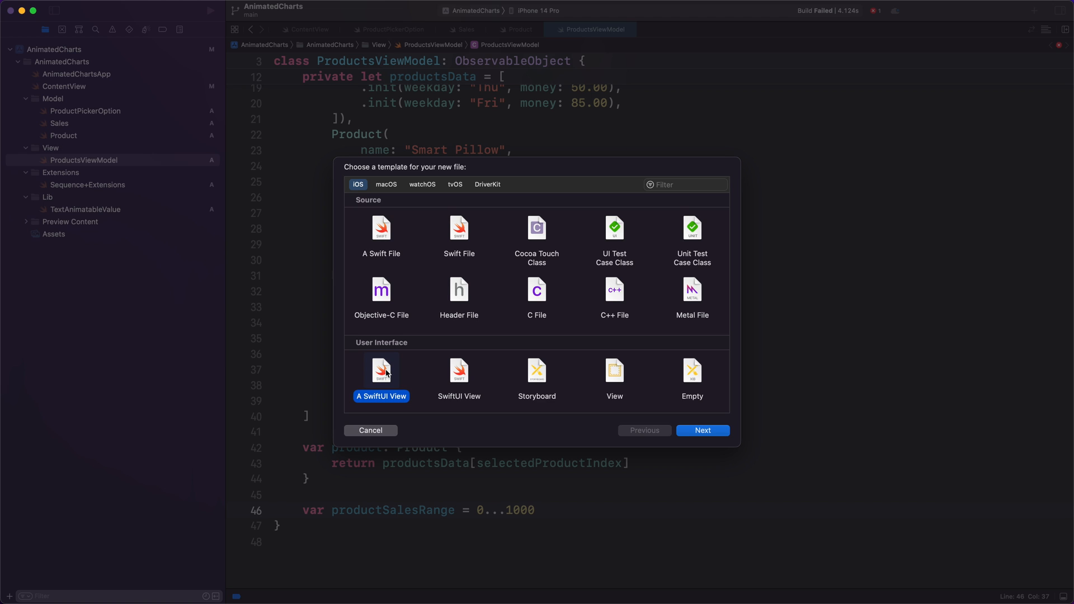
{"action": "left_click", "coordinate": [702, 430]}
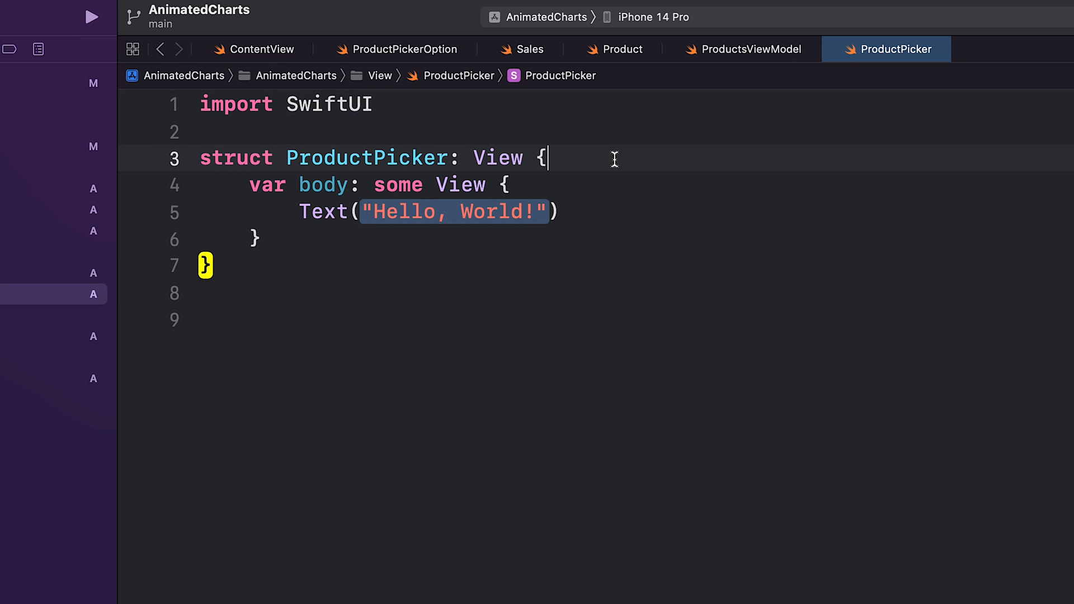
Step: Give ProductPicker options and Binding<Int> selection properties and a segmented Picker listing the options
{"action": "type", "text": "var options: [ProductPickerOption]"}
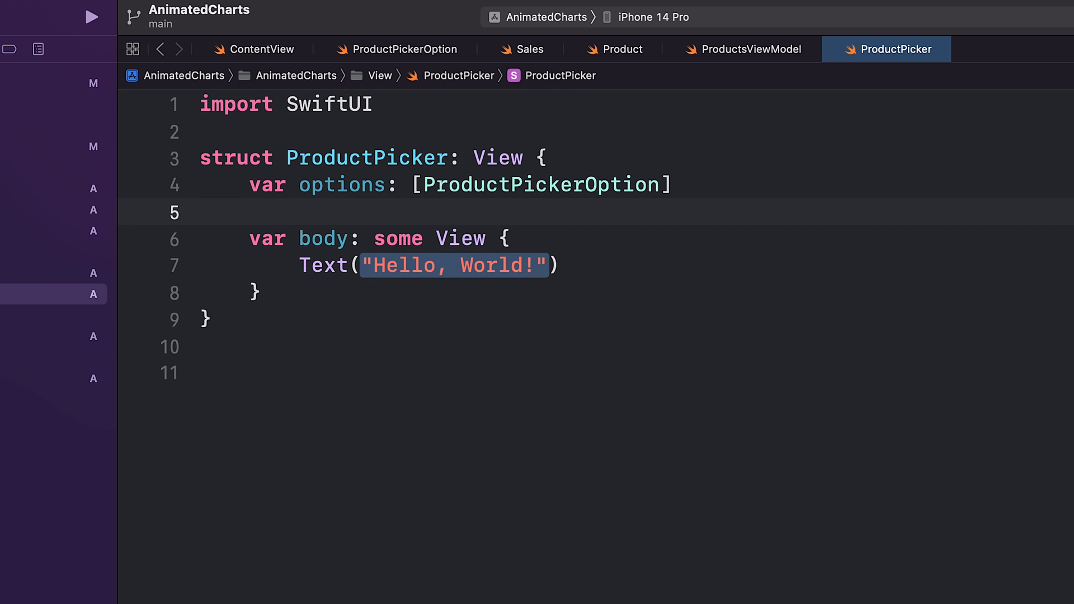
{"action": "left_click", "coordinate": [252, 212]}
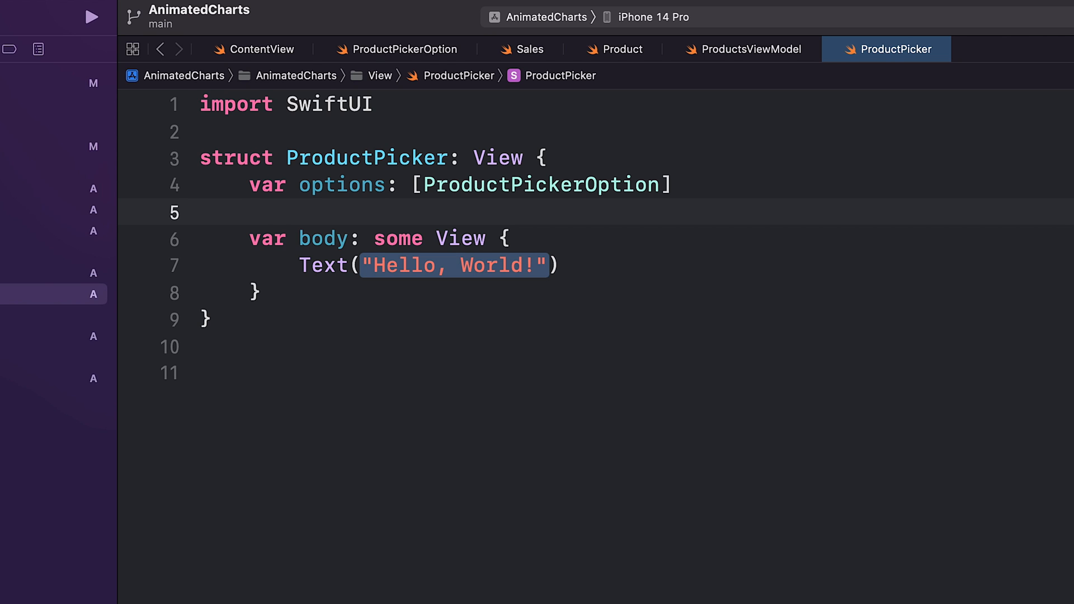
{"action": "type", "text": "var selection: Binding<Int>"}
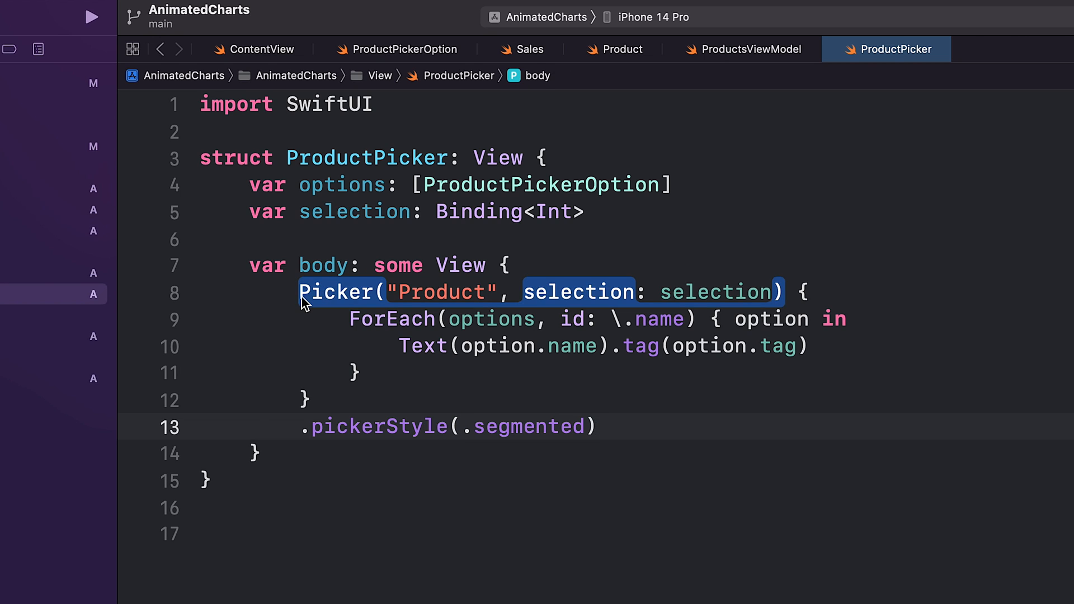
{"action": "left_click", "coordinate": [304, 292]}
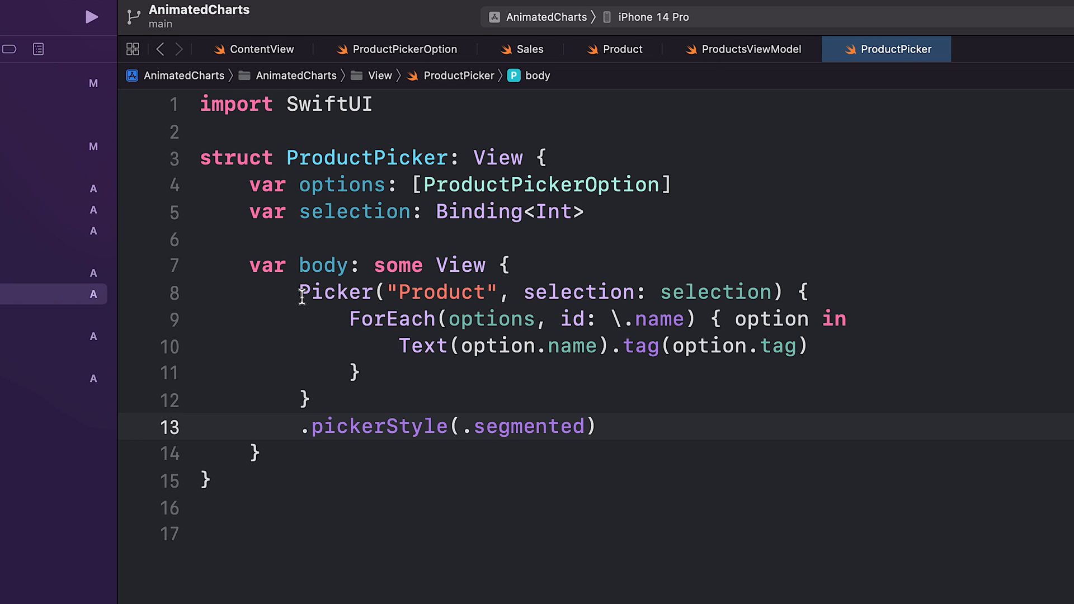
{"action": "left_click", "coordinate": [598, 426]}
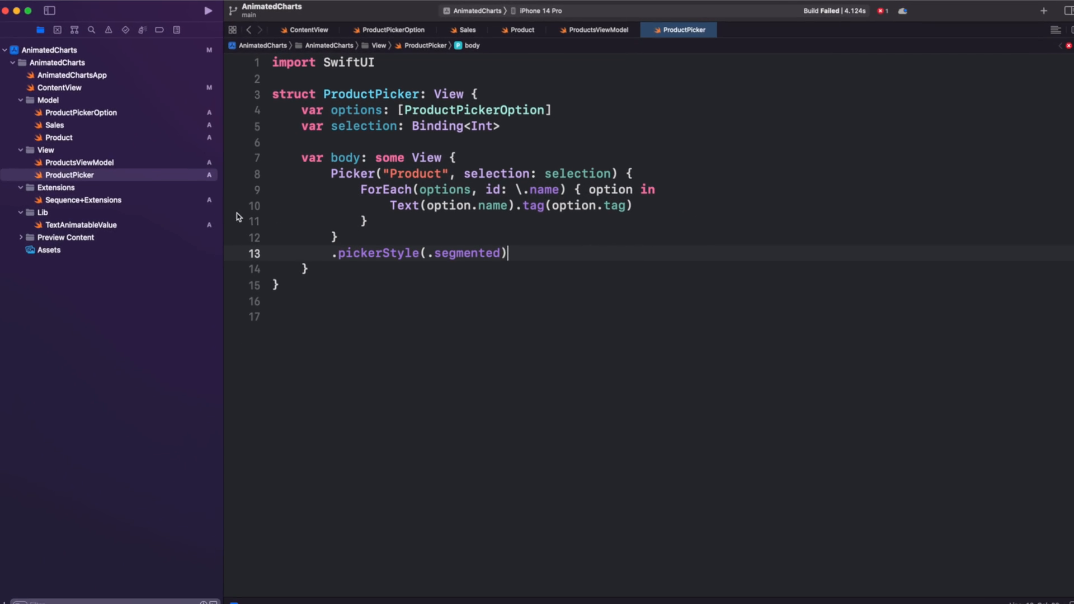
Step: Create a new SwiftUI view file ProductSalesSum in the View group
{"action": "right_click", "coordinate": [49, 148]}
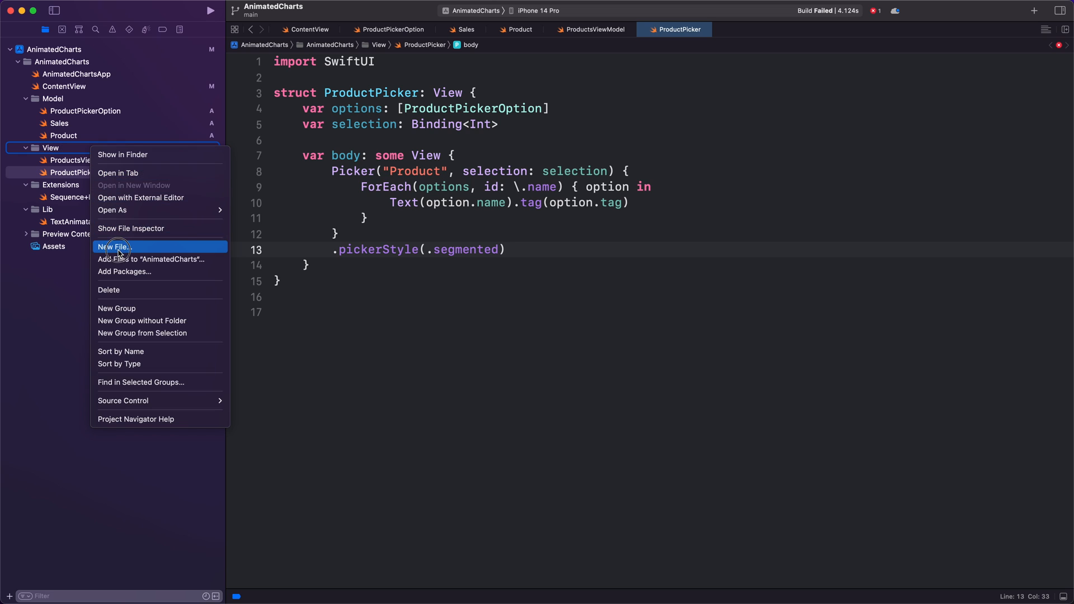
{"action": "left_click", "coordinate": [114, 247]}
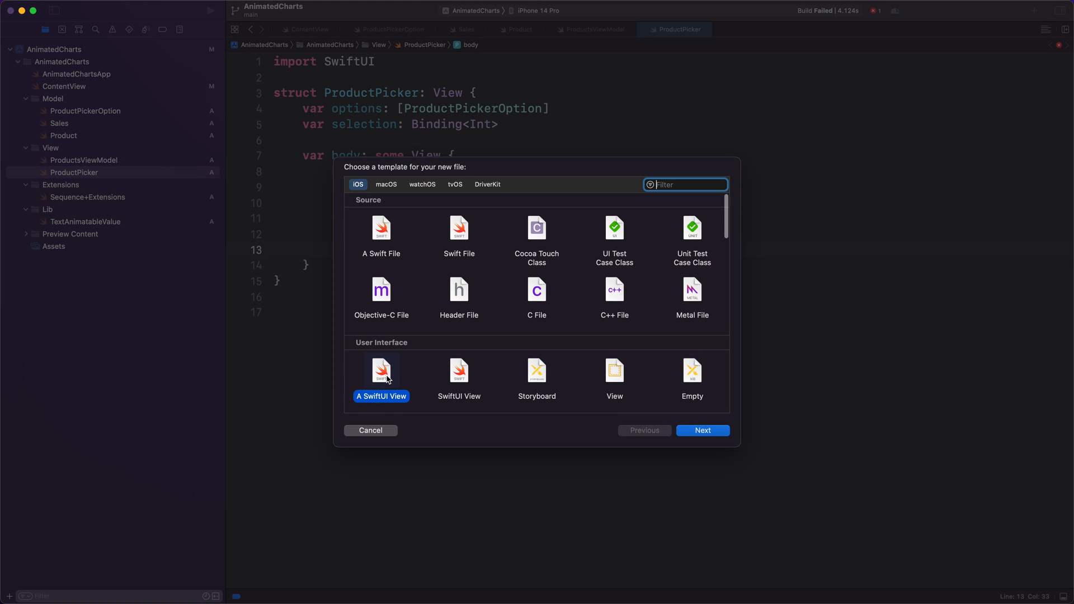
{"action": "left_click", "coordinate": [702, 430]}
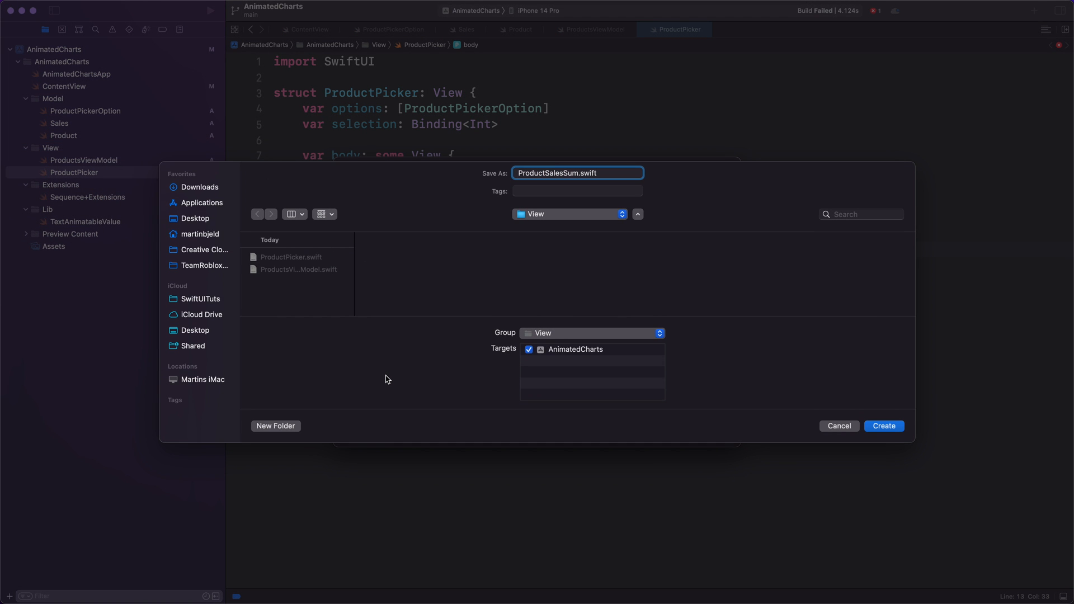
{"action": "left_click", "coordinate": [883, 425]}
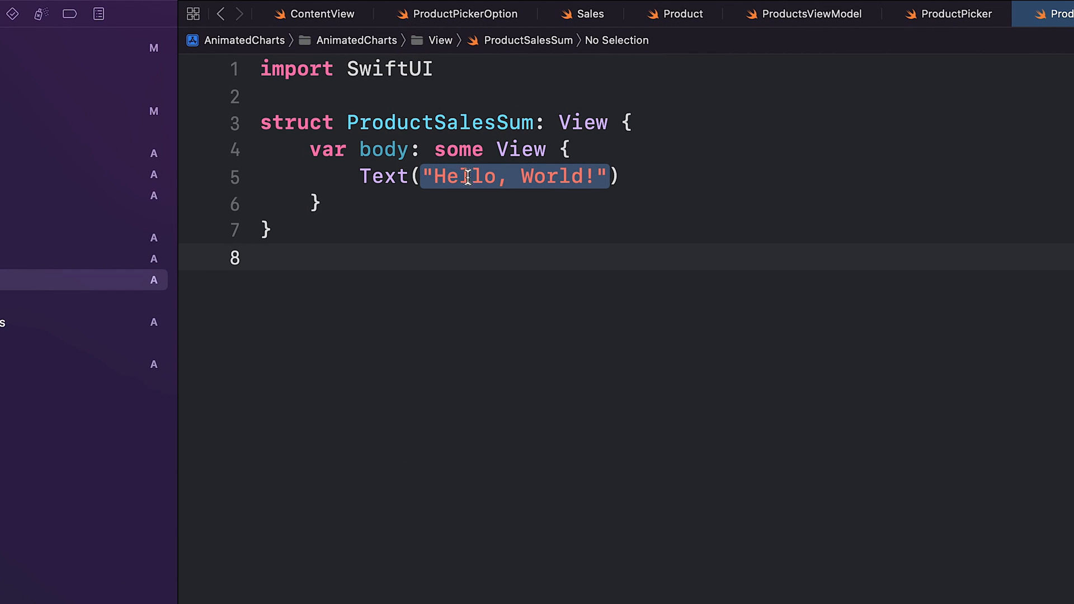
Step: Add productName and sum properties and a leading-aligned VStack with the title and sum text
{"action": "type", "text": "var productName: String"}
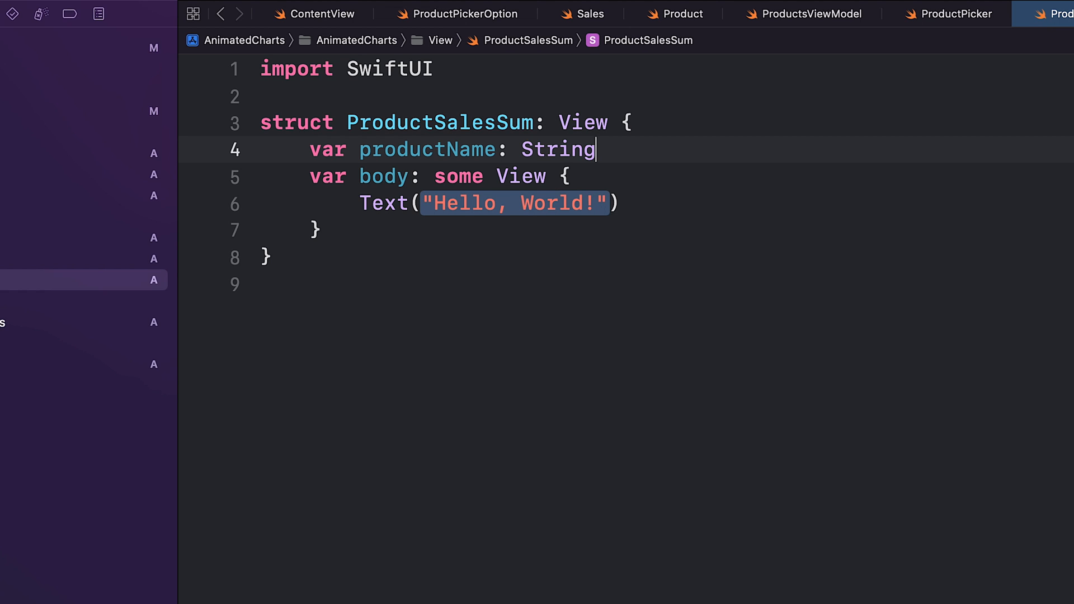
{"action": "key", "text": "enter"}
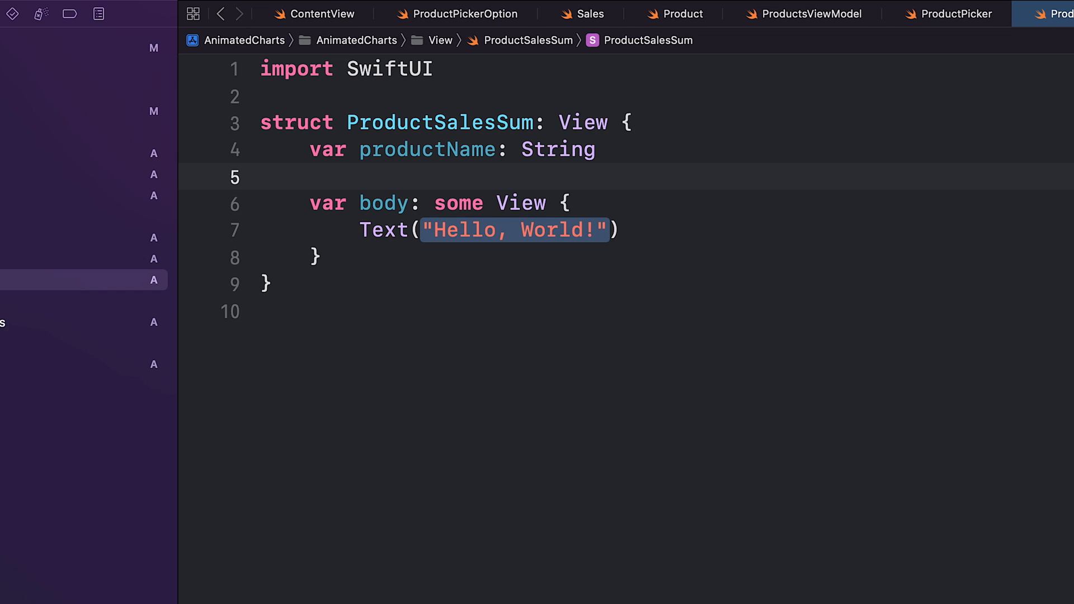
{"action": "type", "text": "var sum: Double"}
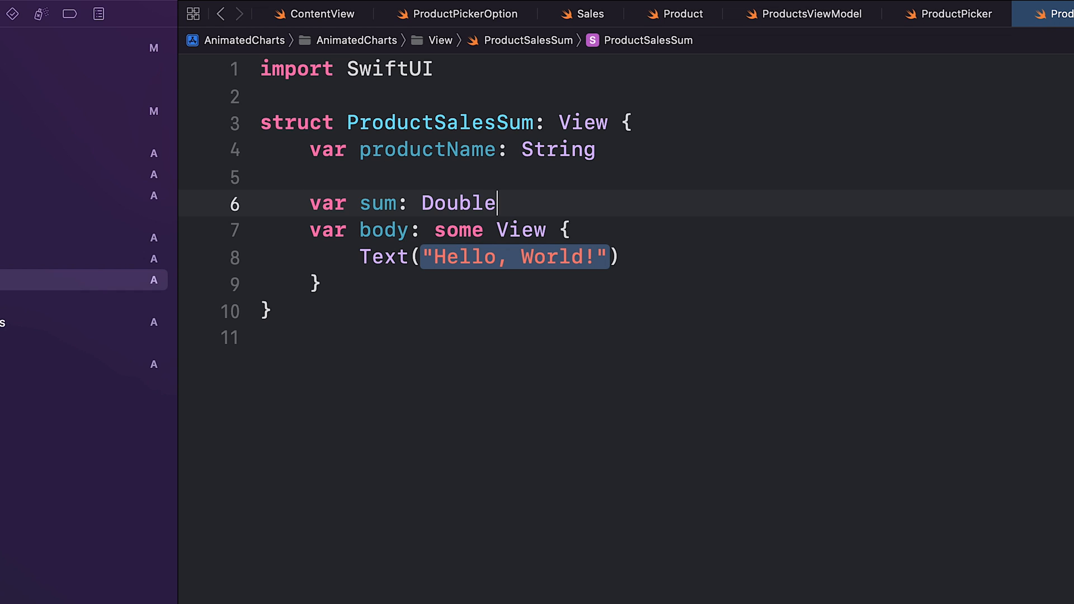
{"action": "key", "text": "enter"}
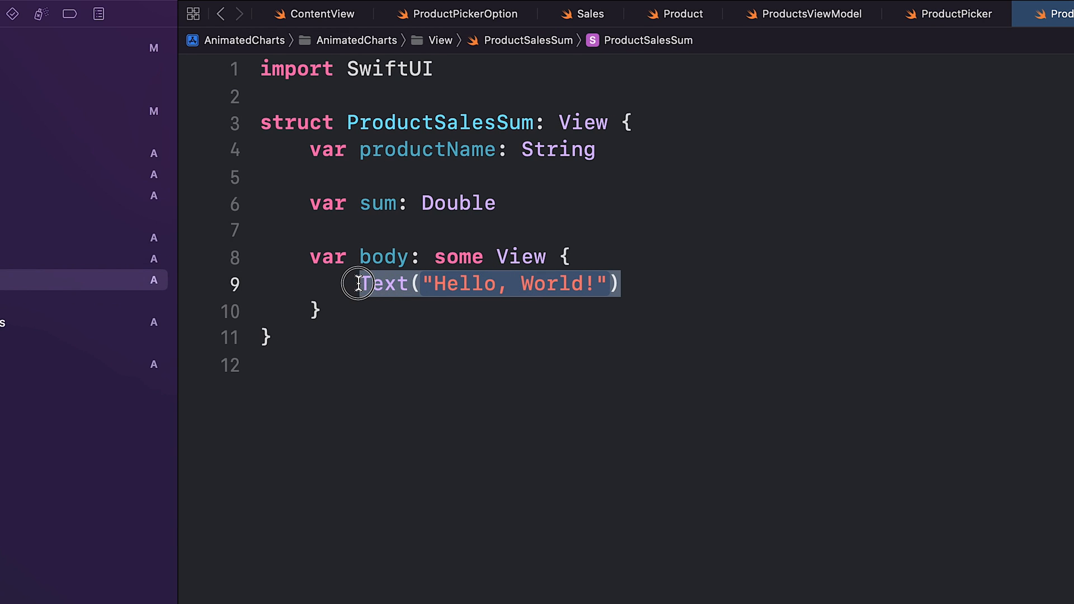
{"action": "type", "text": "VStack(alignment: HorizontalAlignment.leading) {"}
{"action": "type", "text": "Text(\"\\(sum)\")"}
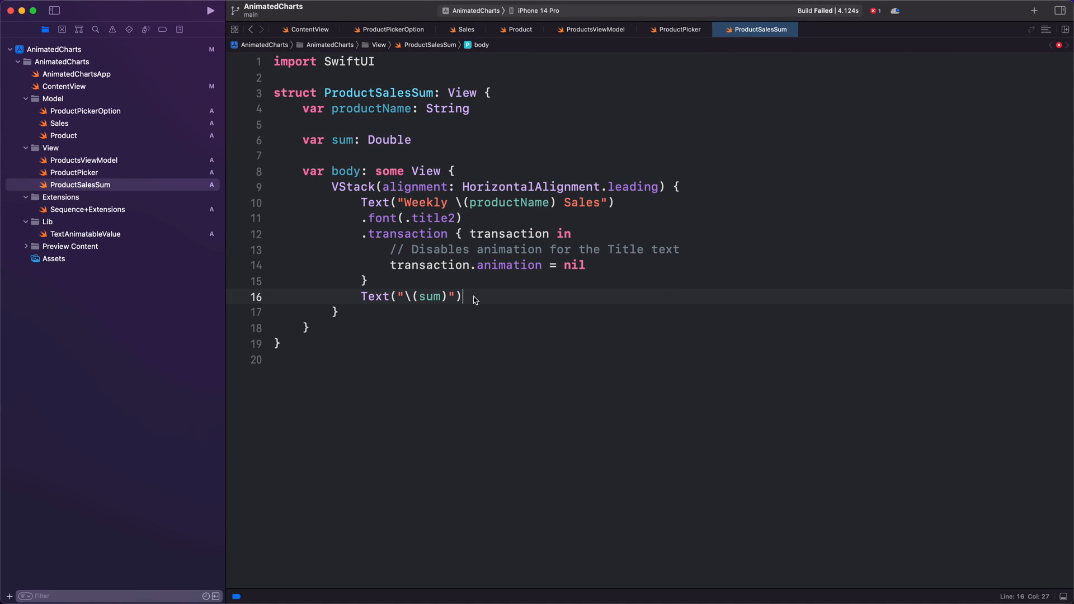
Step: Create the ProductBarChart SwiftUI view file in the View group
{"action": "right_click", "coordinate": [51, 148]}
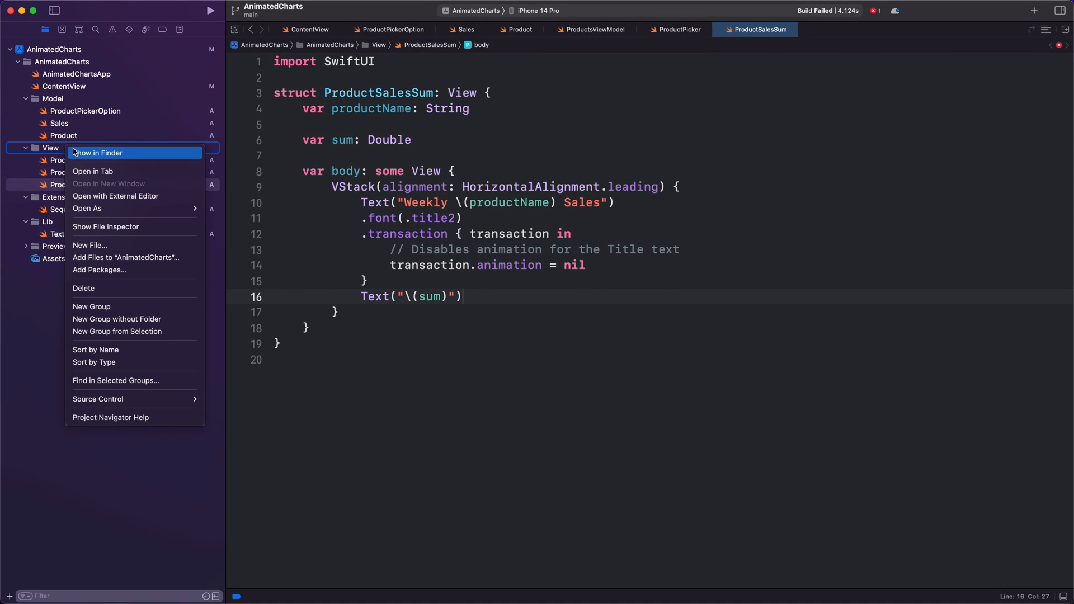
{"action": "left_click", "coordinate": [90, 246]}
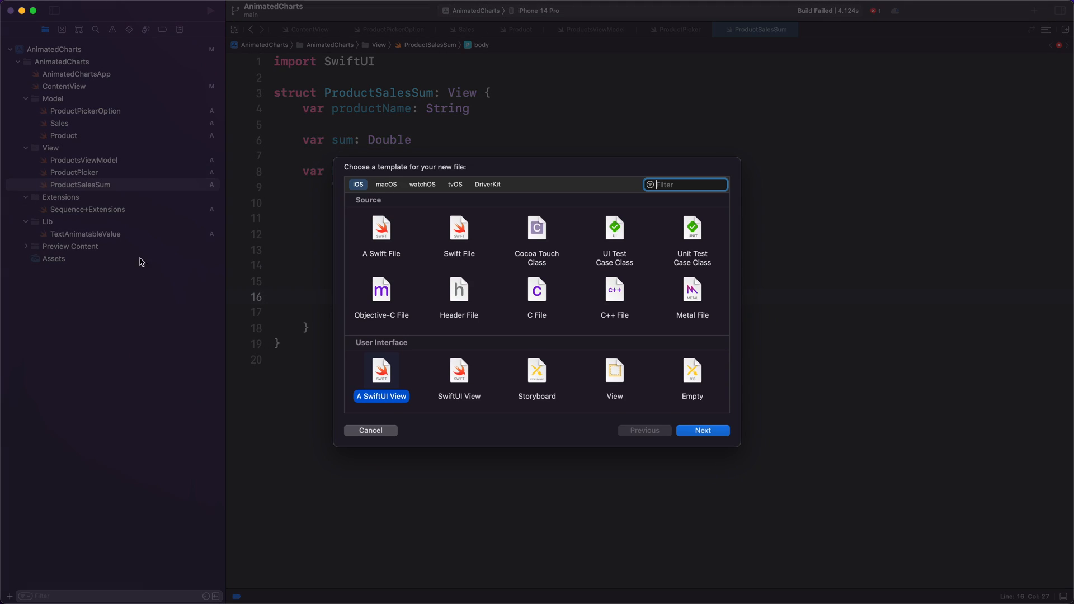
{"action": "left_click", "coordinate": [702, 430]}
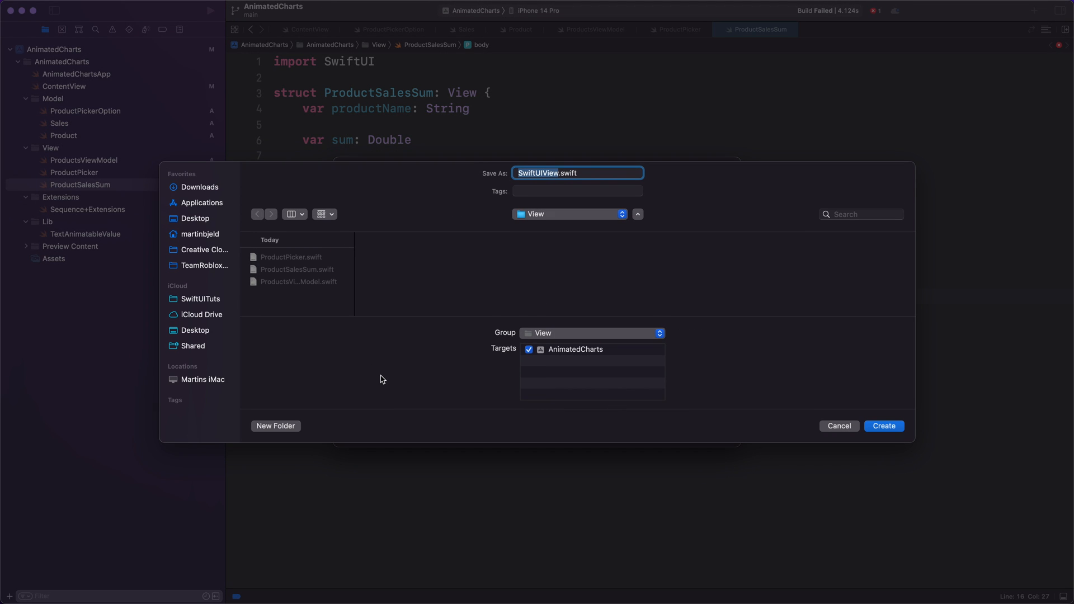
{"action": "left_click", "coordinate": [883, 425]}
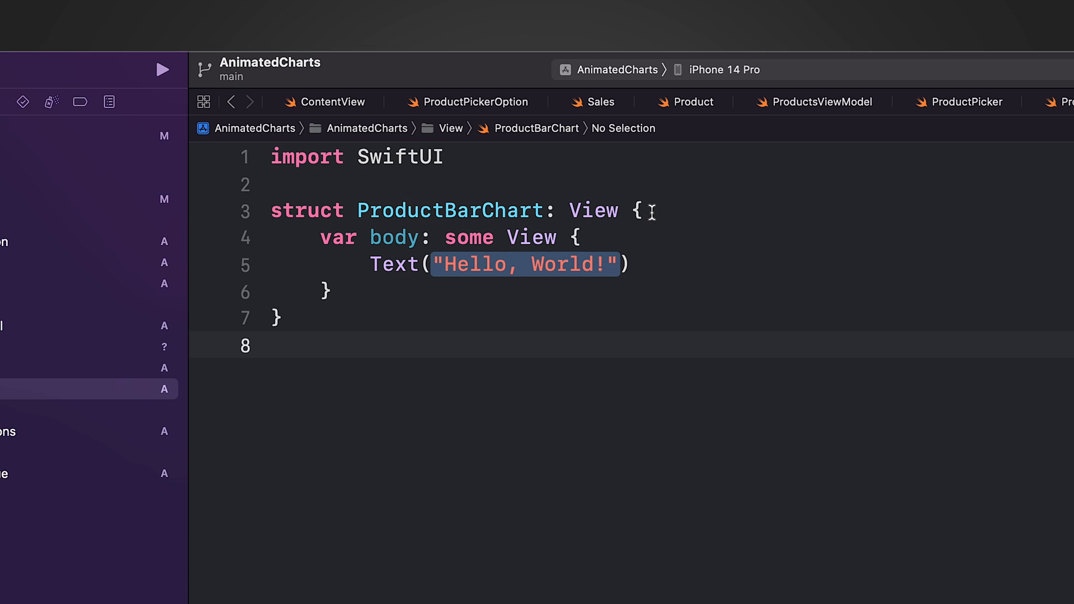
Step: Declare var data: [Sales] and var range: ClosedRange<Int> in ProductBarChart
{"action": "type", "text": "var data: [Sales]"}
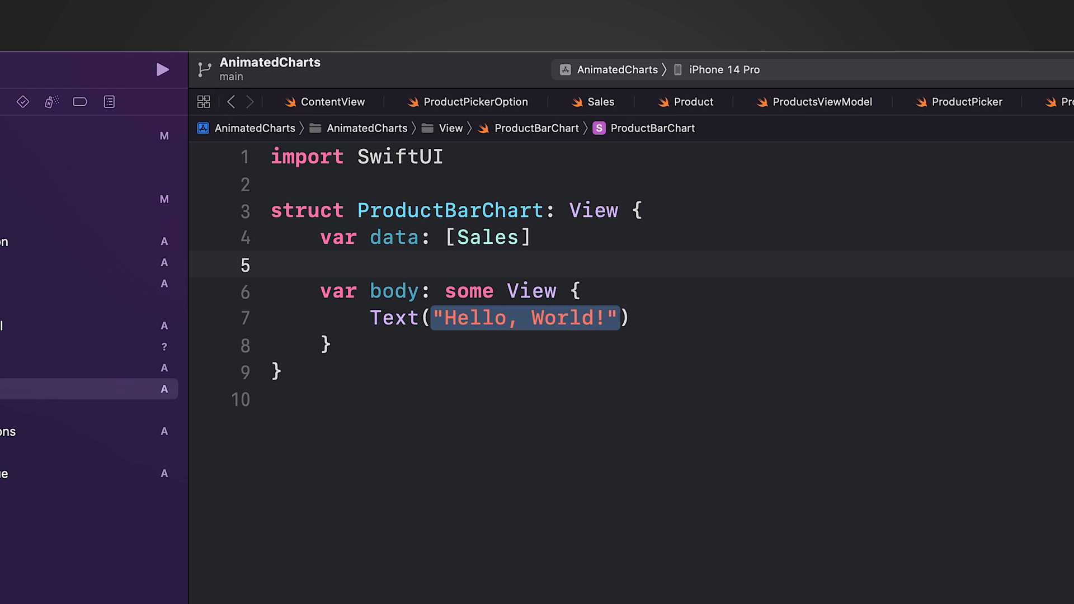
{"action": "left_click", "coordinate": [322, 265]}
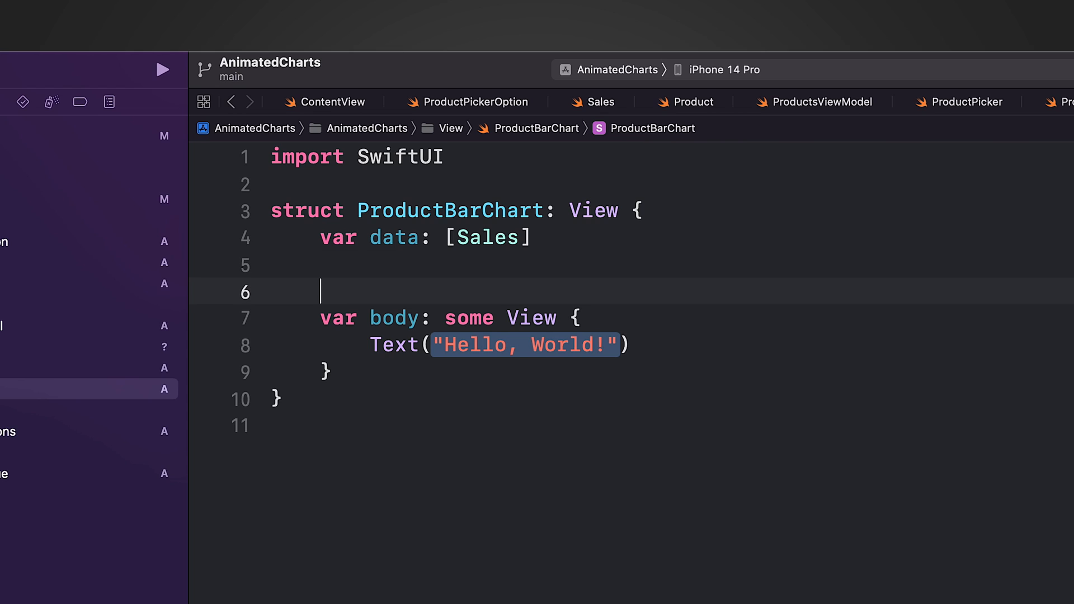
{"action": "type", "text": "var range: ClosedRange<Int>"}
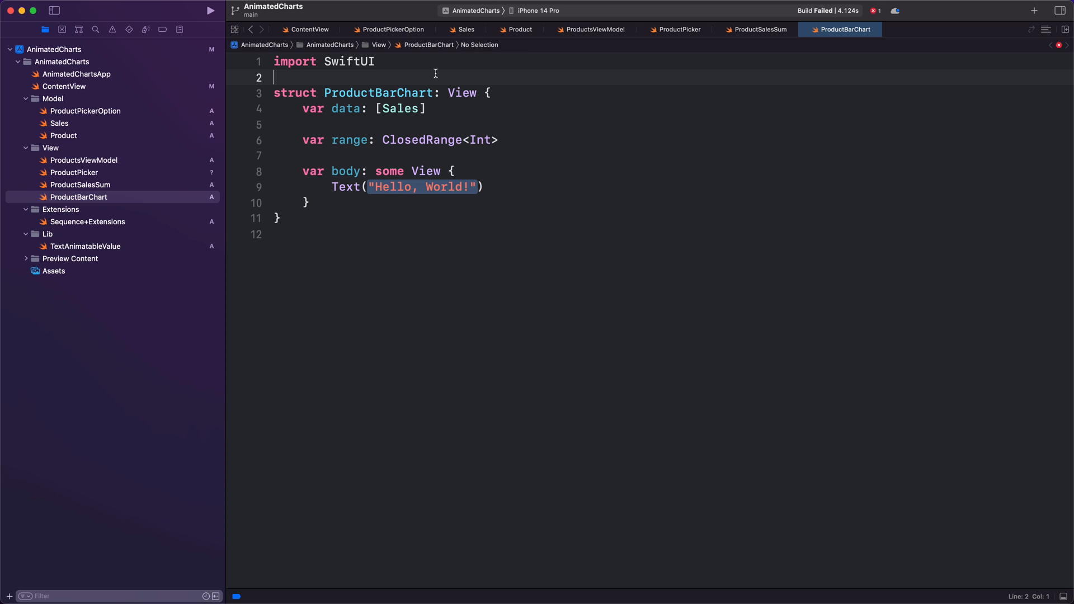
Step: Import Charts and render BarMark(x: weekday, y: money) bars with chartYScale(domain: range) and a top annotation
{"action": "type", "text": "import"}
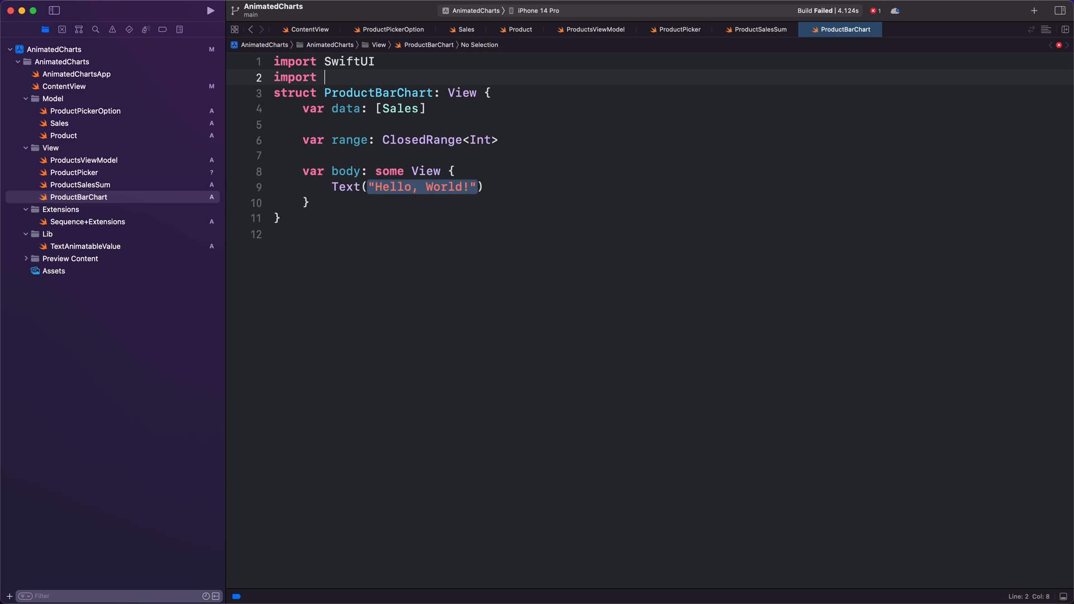
{"action": "type", "text": "Charts"}
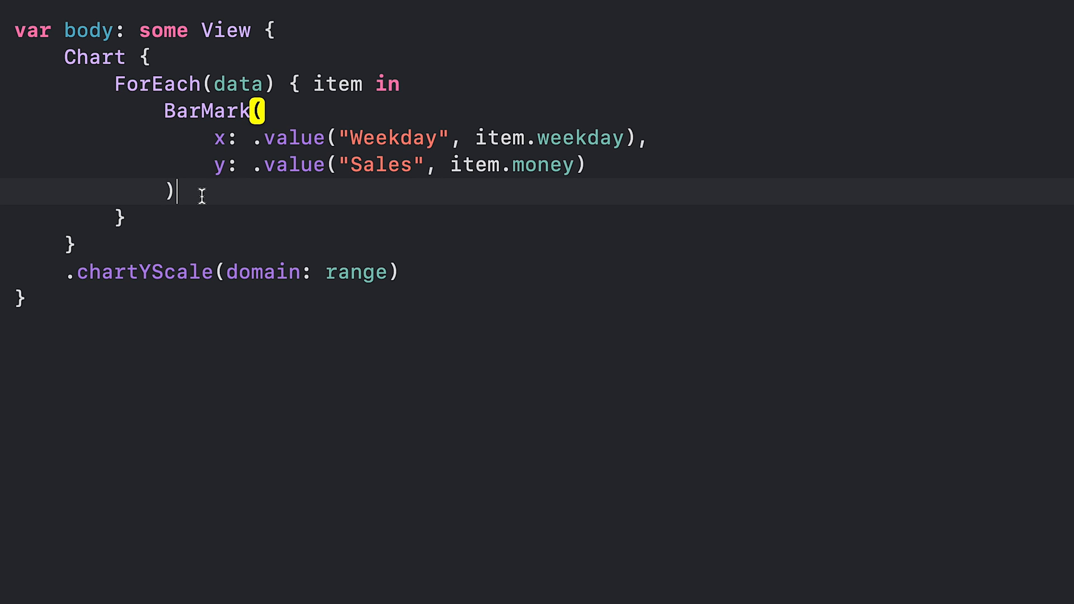
{"action": "type", "text": ".annotation(position: AnnotationPosition.top) {"}
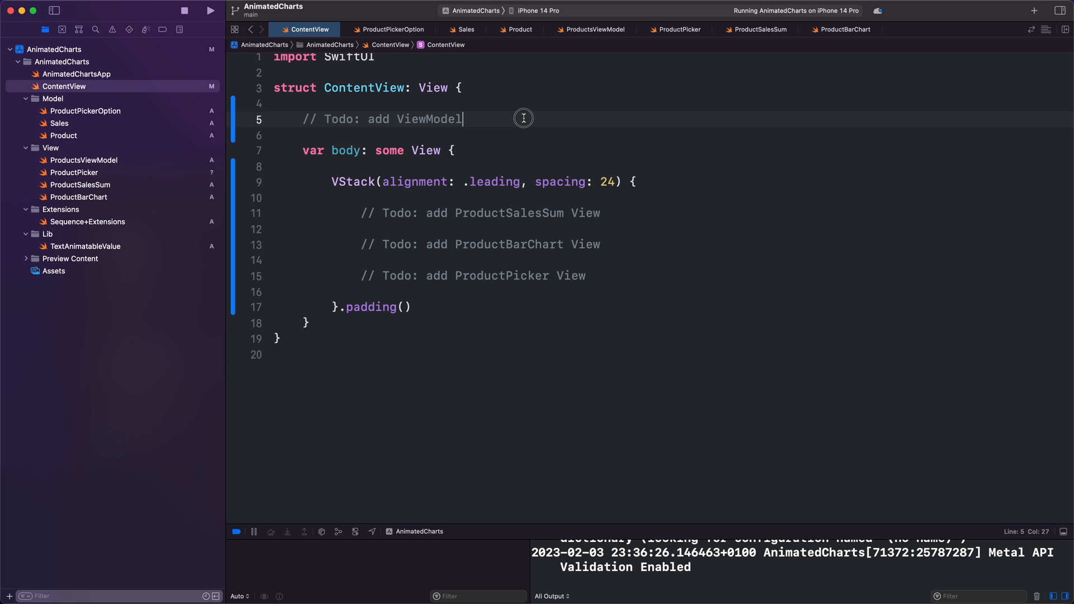
{"action": "mouse_move", "coordinate": [305, 118]}
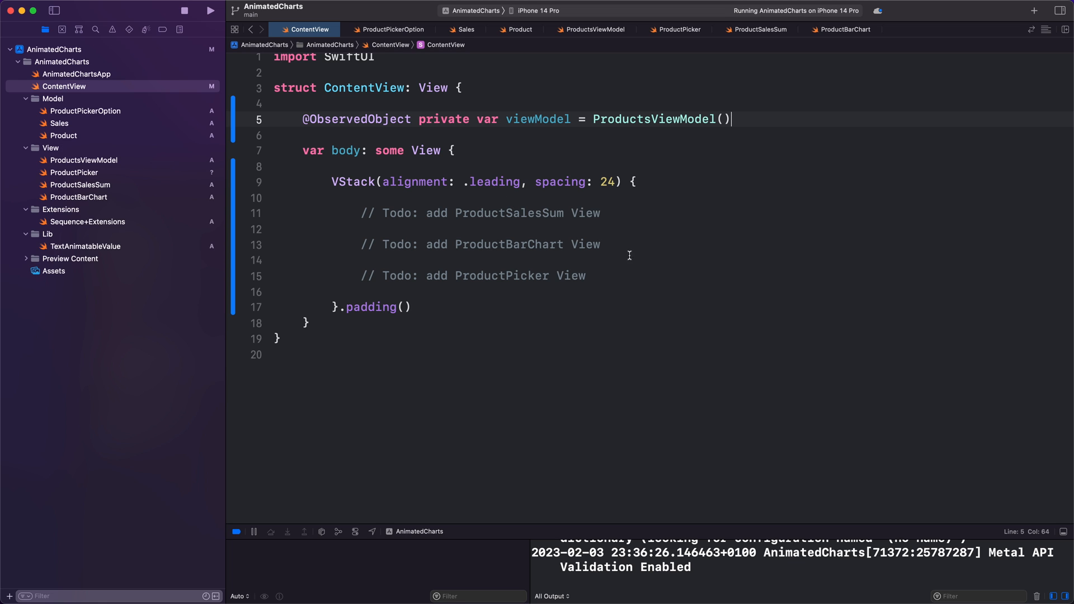
Step: Replace the bar chart and picker Todo comments with ProductBarChart and ProductPicker bound to viewModel
{"action": "left_click", "coordinate": [601, 245]}
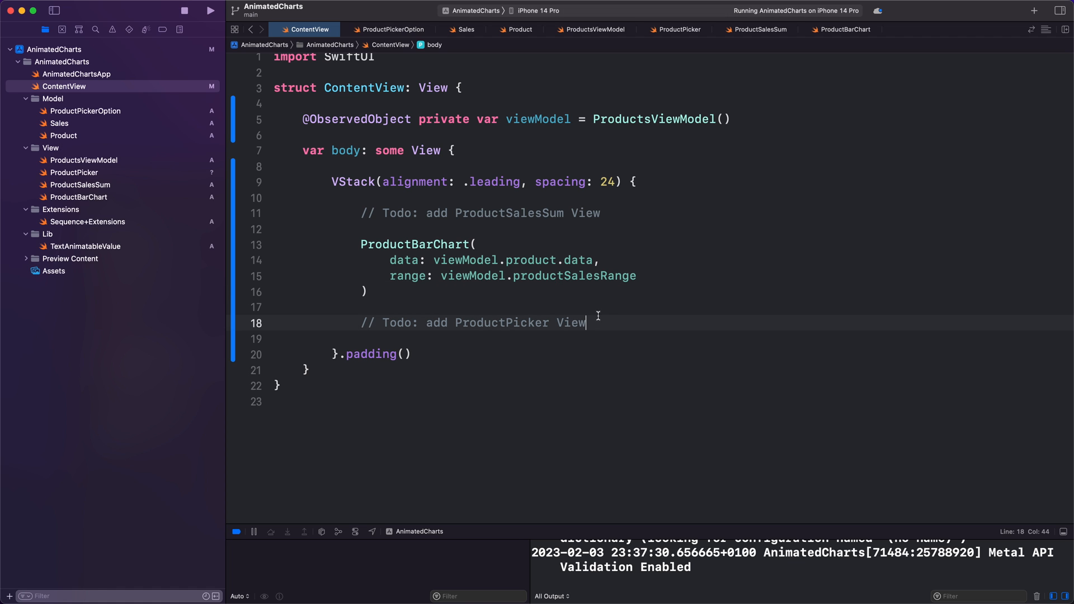
{"action": "triple_click", "coordinate": [472, 322]}
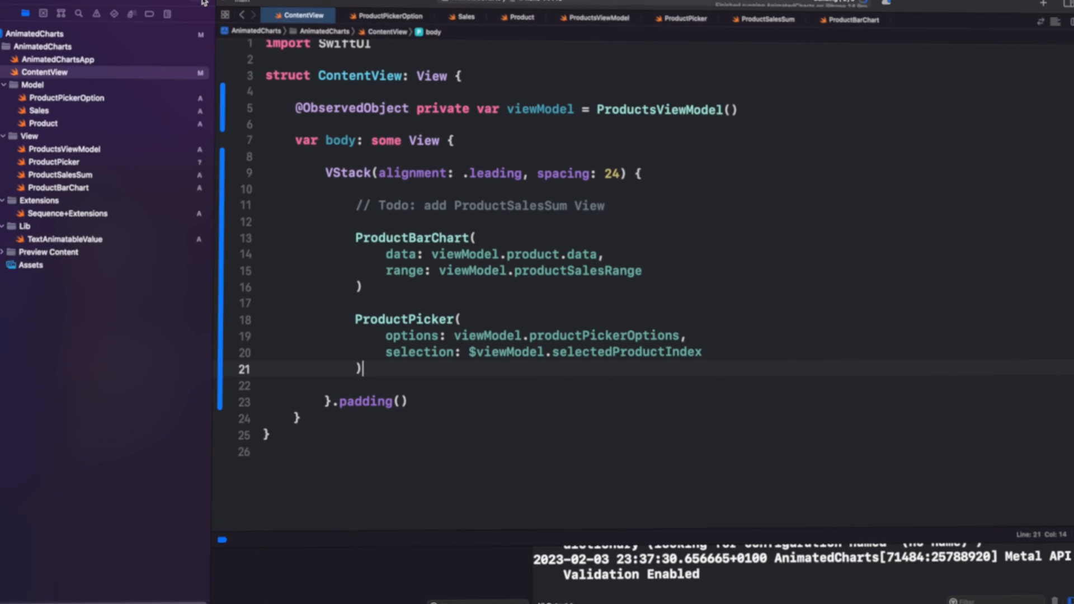
Step: Run AnimatedCharts to see the weekday bar chart and Smart Pen, Pillow and Grill picker in the simulator
{"action": "left_click", "coordinate": [211, 11]}
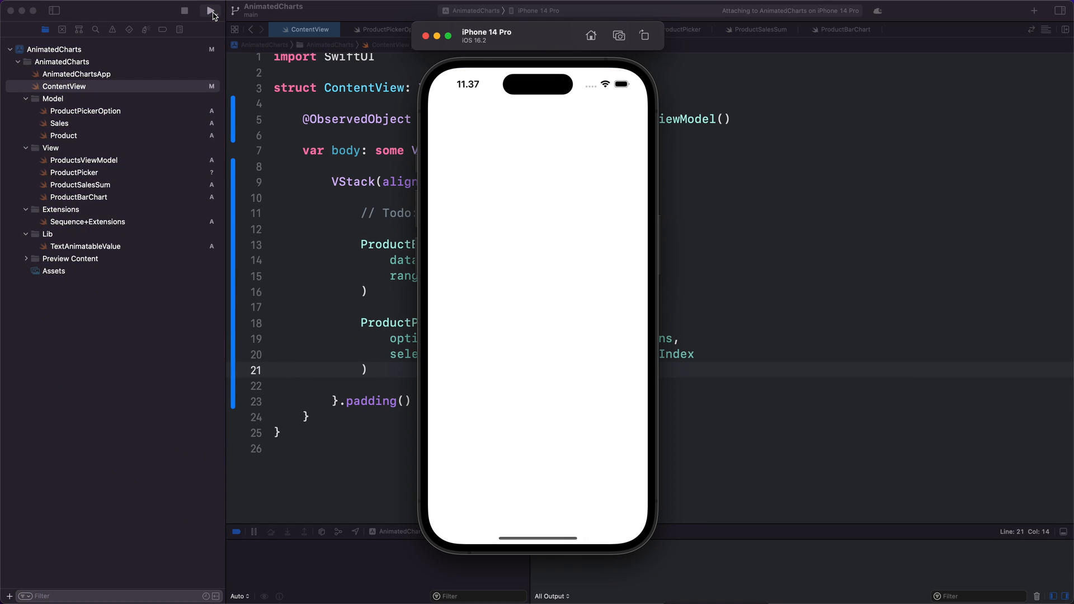
{"action": "left_click", "coordinate": [209, 10]}
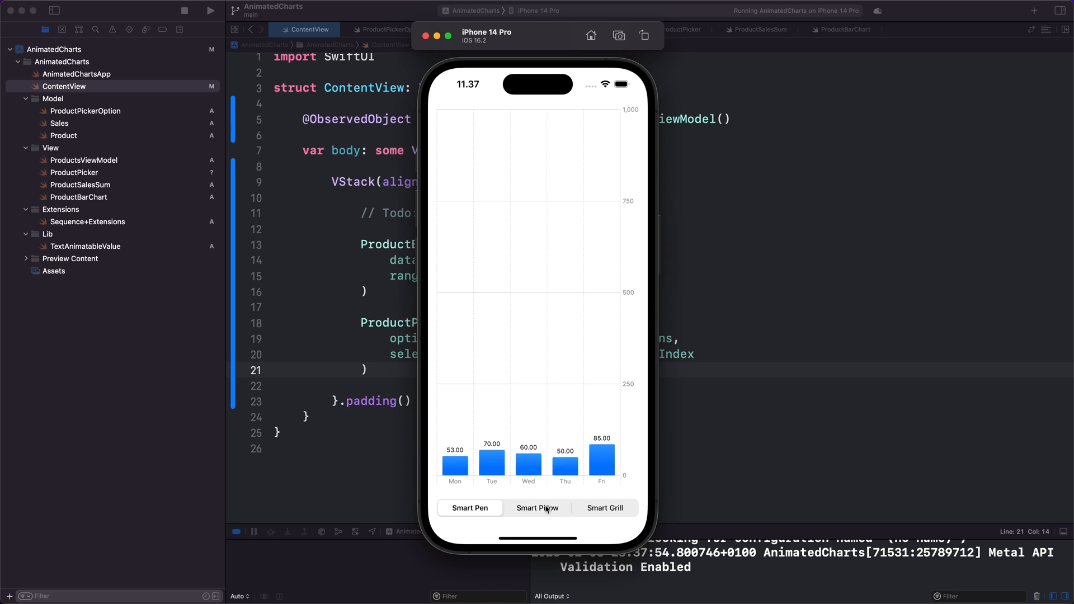
{"action": "left_click", "coordinate": [603, 508]}
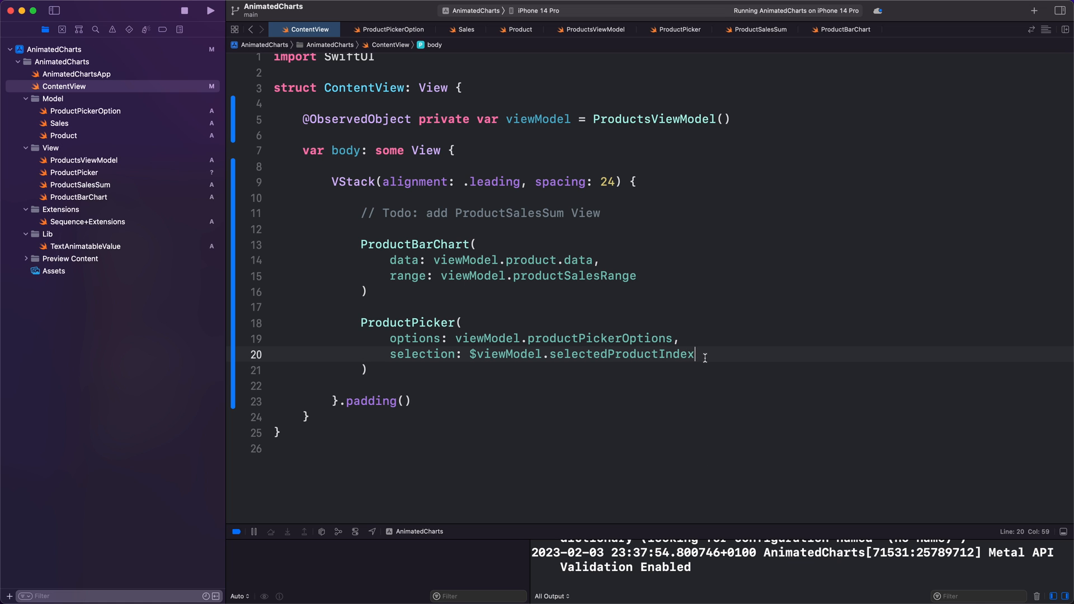
Step: Add .animation(.easeInOut(duration: 0.6)) to the ProductPicker selection binding and select the modifier
{"action": "type", "text": ".animation(.easeInOut(duration: 0.6))"}
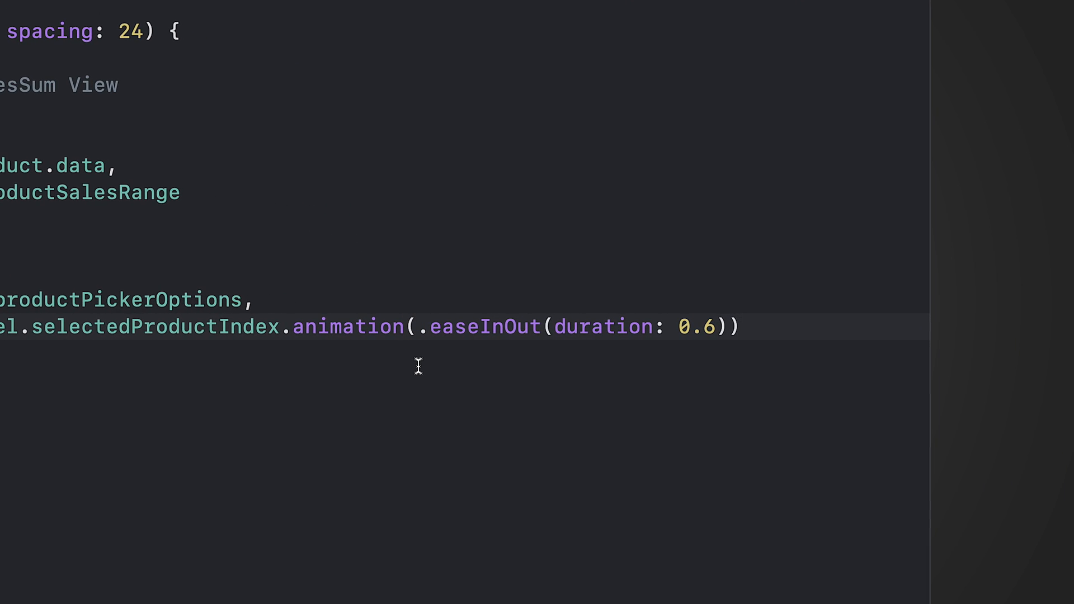
{"action": "double_click", "coordinate": [348, 327]}
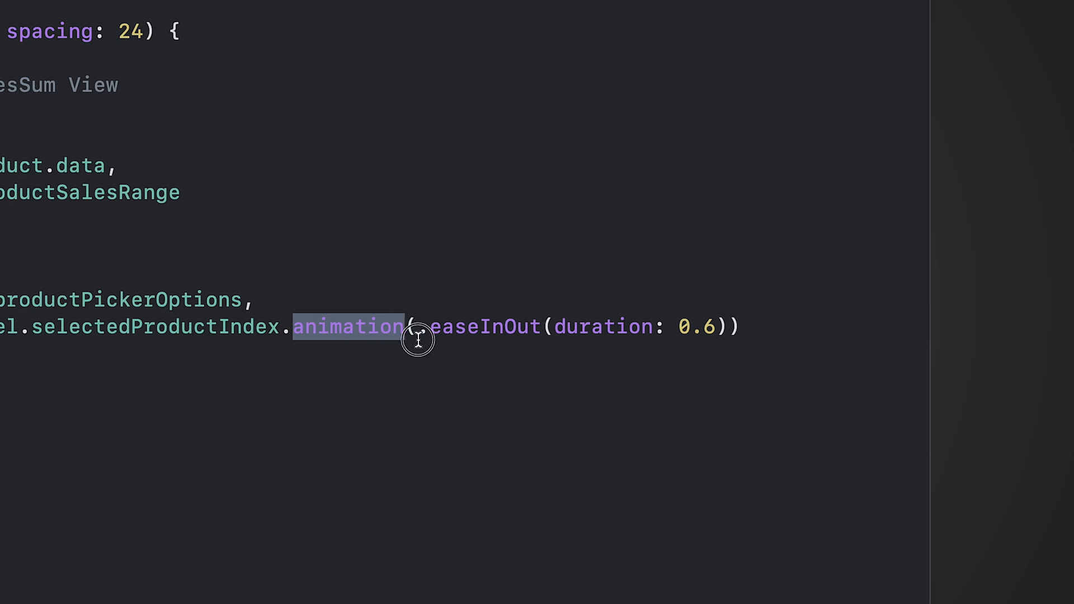
{"action": "left_click_drag", "start_coordinate": [417, 327], "coordinate": [739, 327]}
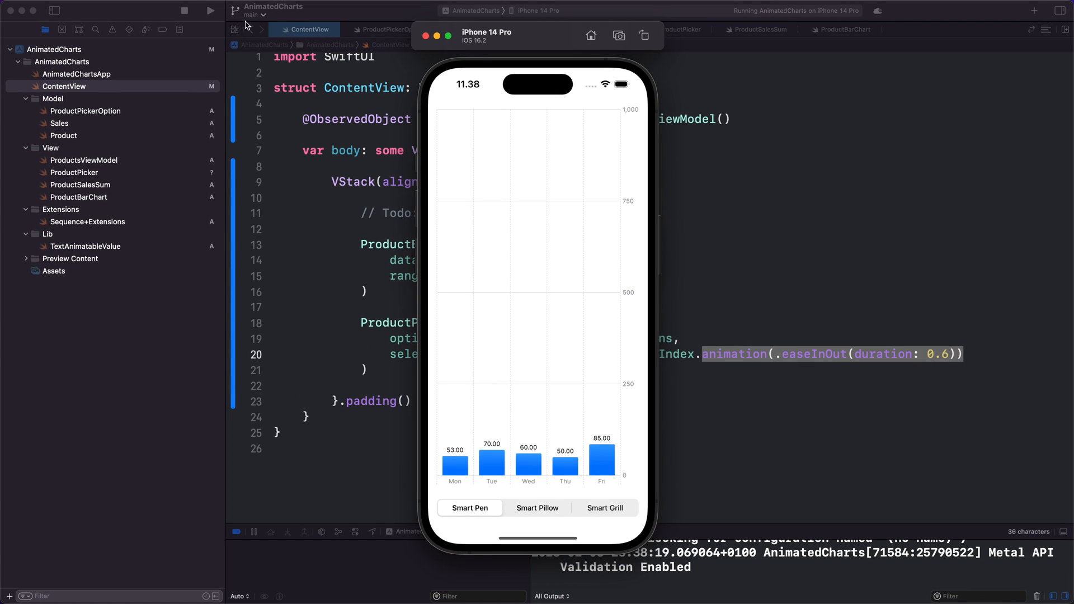
Step: Switch the simulator to Smart Pillow and Smart Grill to watch the bars animate between products
{"action": "left_click", "coordinate": [537, 508]}
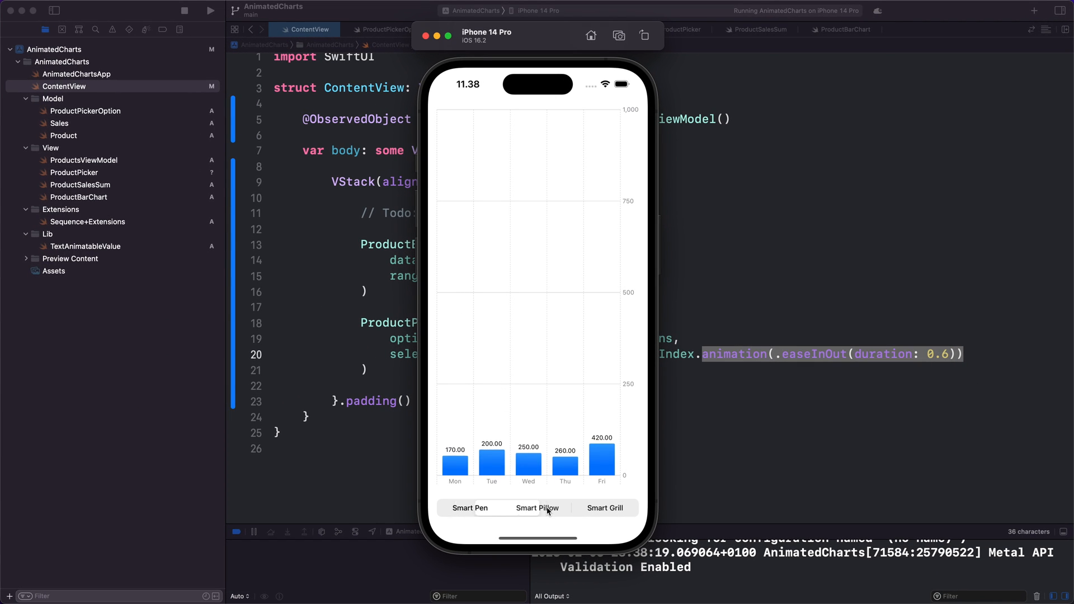
{"action": "left_click", "coordinate": [604, 508]}
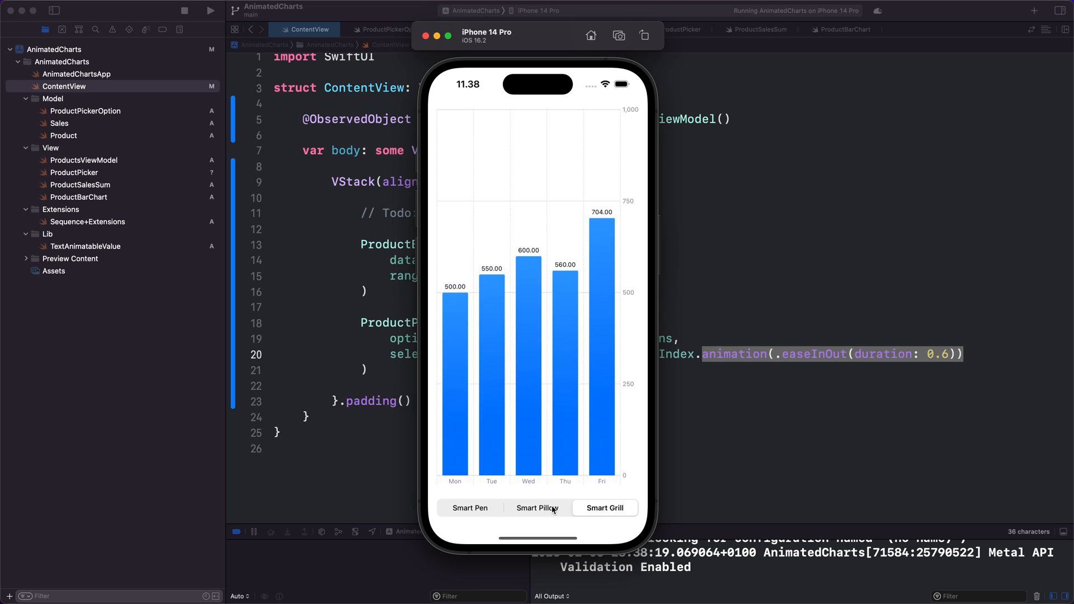
{"action": "left_click", "coordinate": [536, 508]}
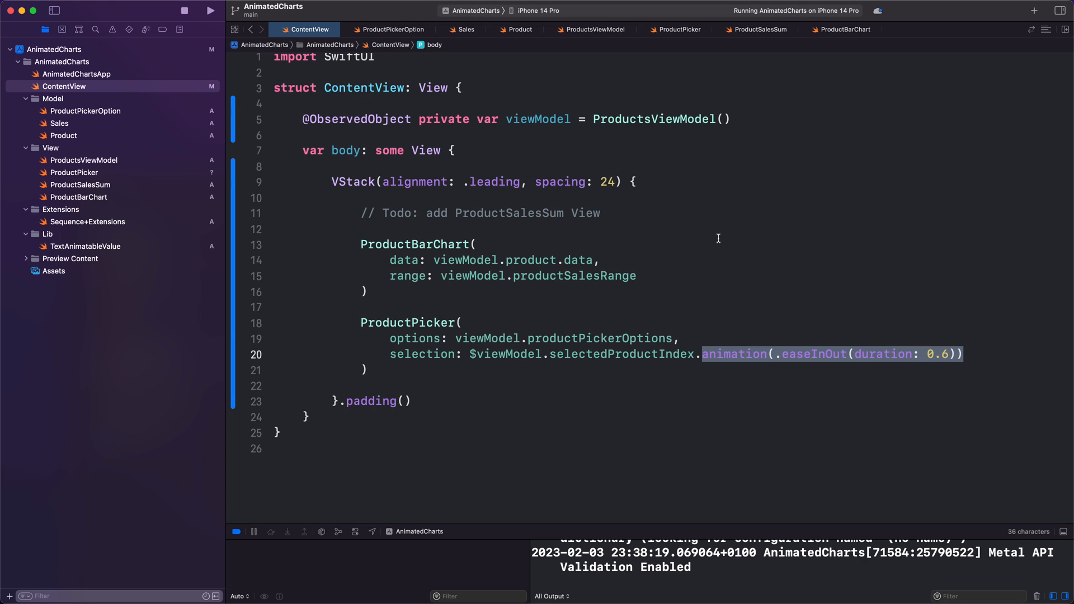
Step: Replace the Todo line with ProductSalesSum(productName:sum:) from viewModel.product and rerun, showing a 318 total
{"action": "left_click", "coordinate": [401, 212]}
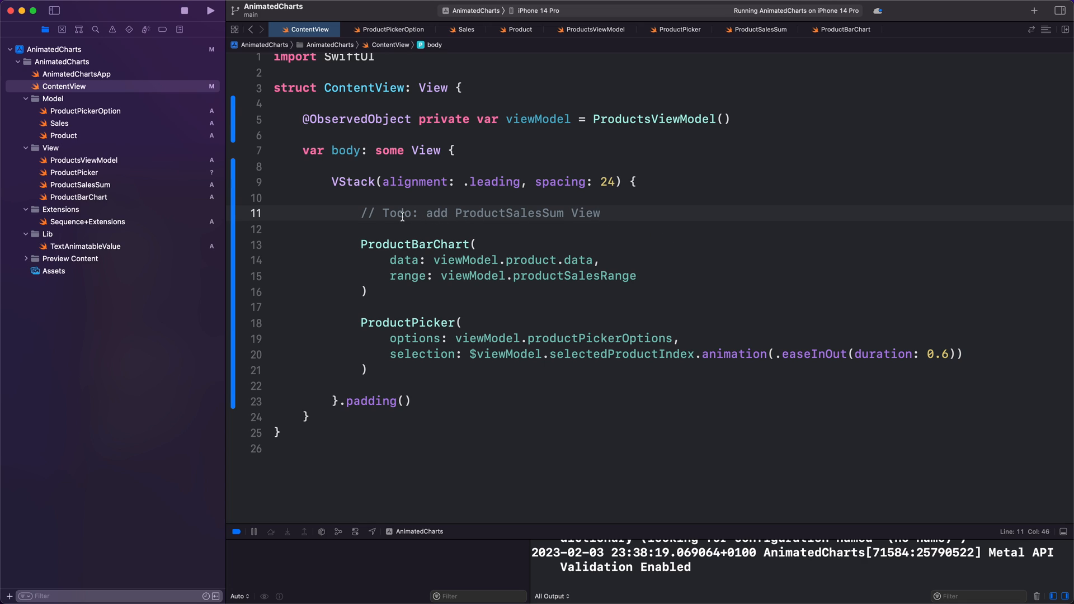
{"action": "triple_click", "coordinate": [480, 212]}
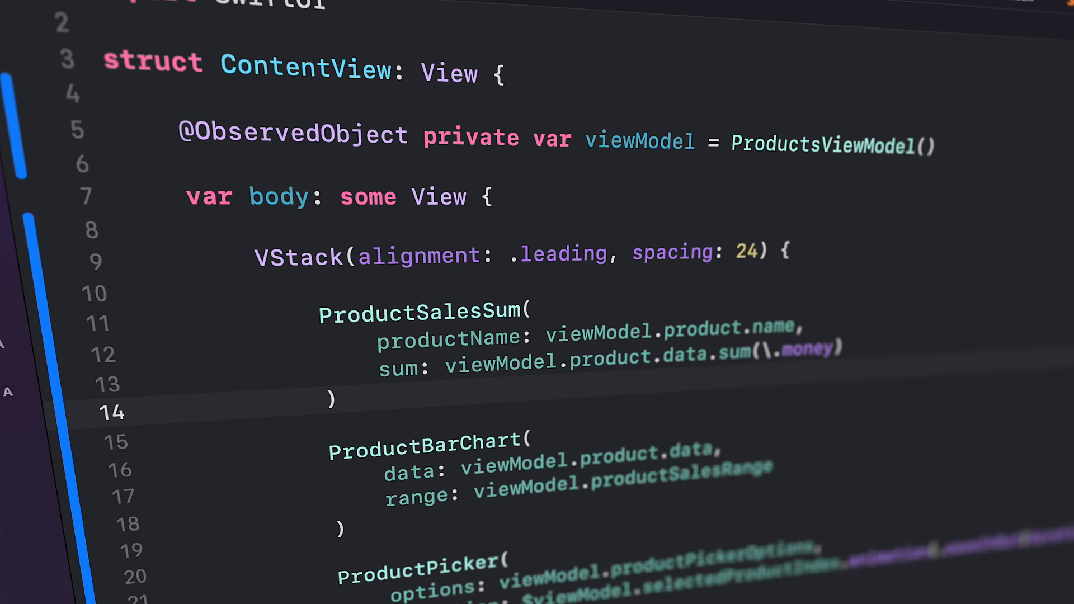
{"action": "mouse_move", "coordinate": [523, 277]}
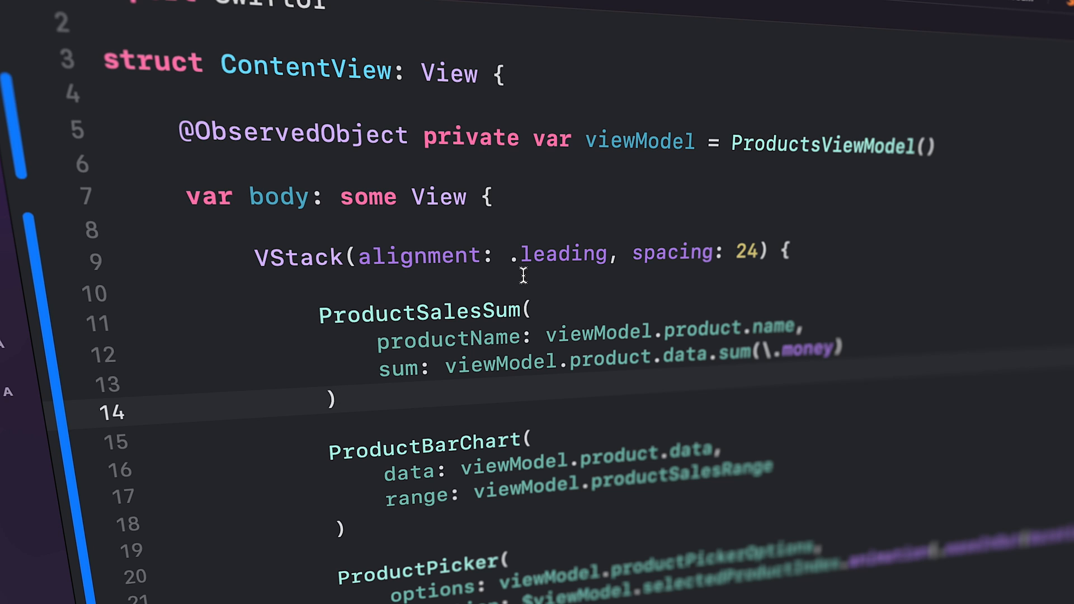
{"action": "left_click", "coordinate": [211, 10]}
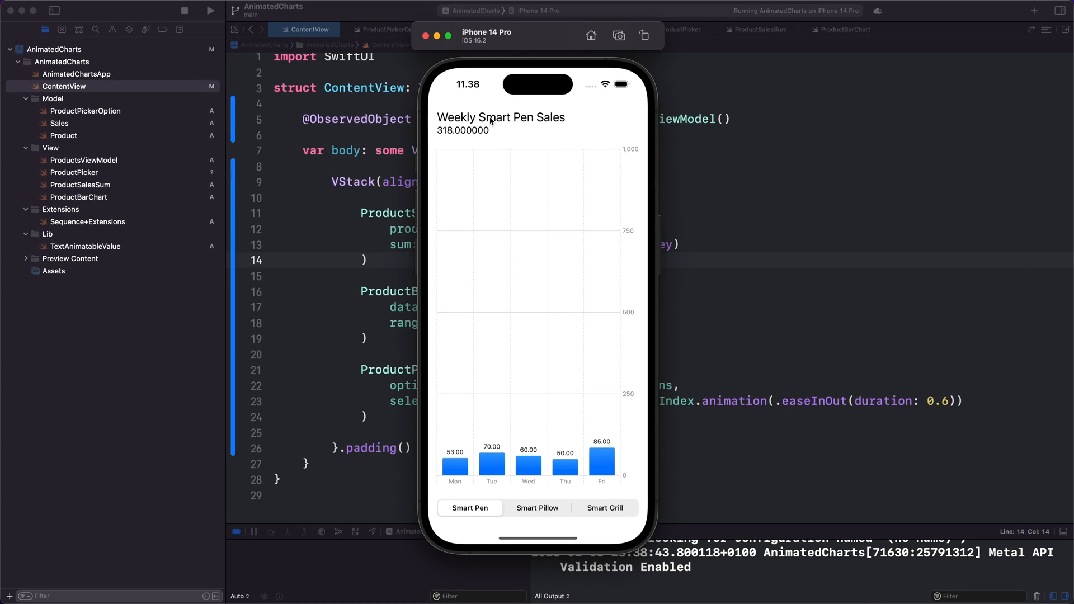
Step: Check the Smart Pillow and Smart Grill titles and totals, then bring up ProductSalesSum's code
{"action": "left_click", "coordinate": [537, 508]}
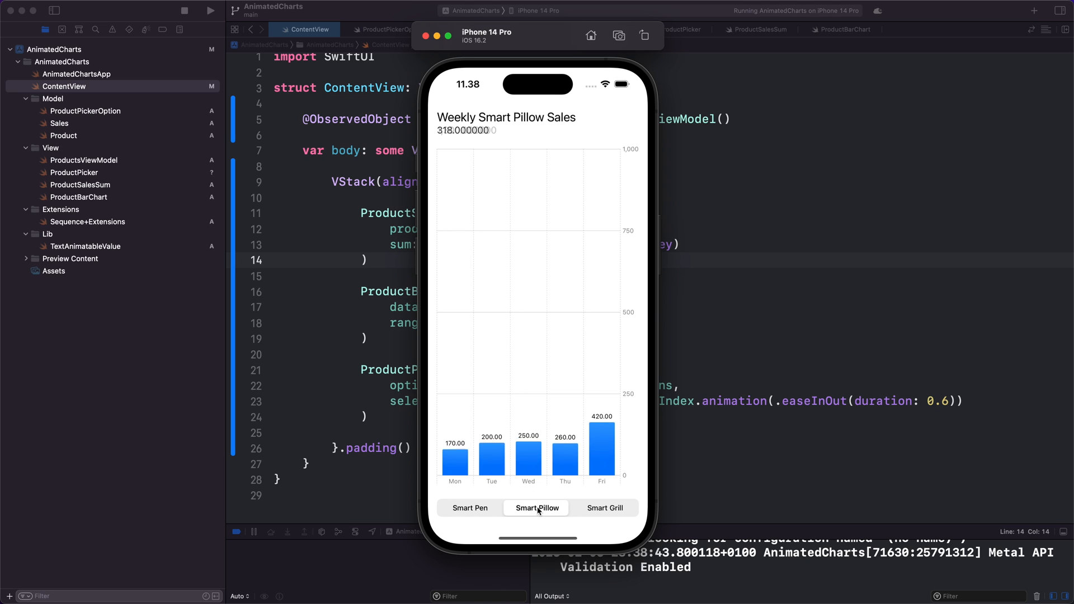
{"action": "left_click", "coordinate": [604, 508]}
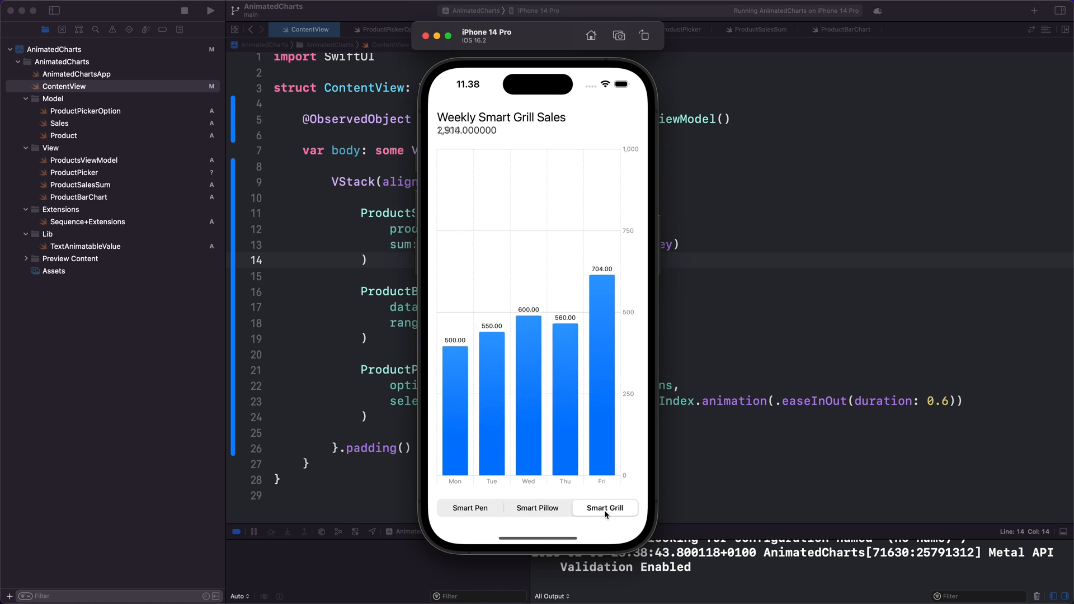
{"action": "left_click", "coordinate": [470, 508]}
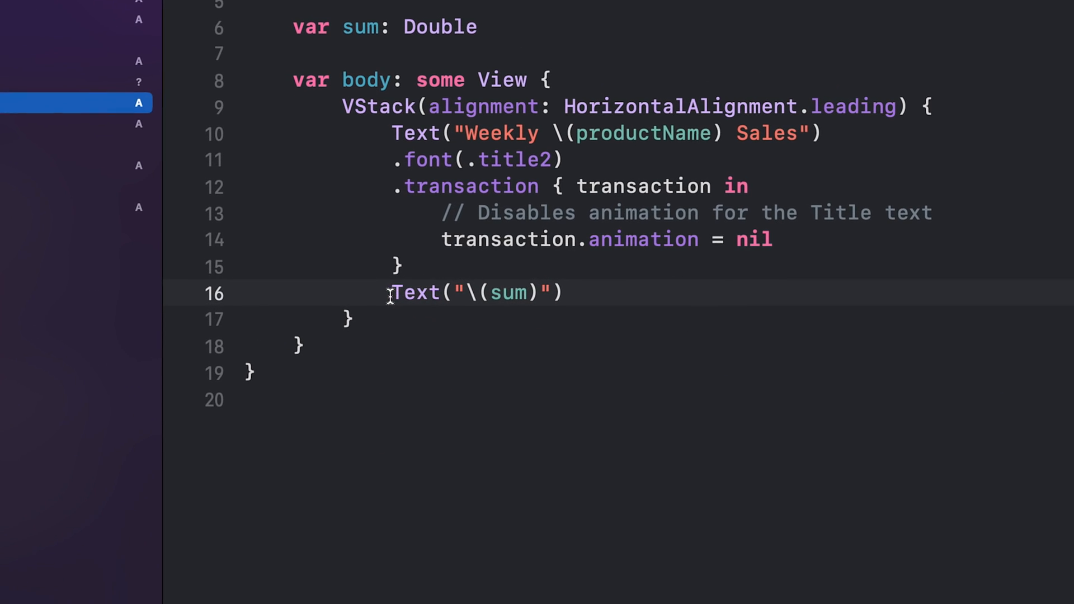
Step: Show the sum via TextAnimatableValue(value: sum) with largeTitle, semibold and monospacedDigit, then rerun
{"action": "double_click", "coordinate": [476, 292]}
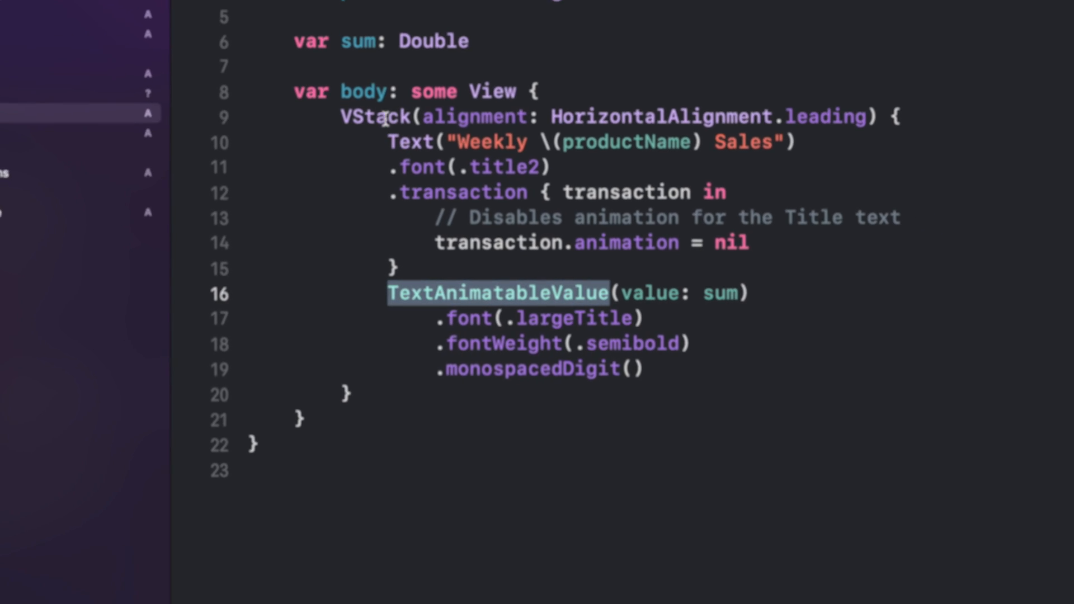
{"action": "left_click", "coordinate": [212, 10]}
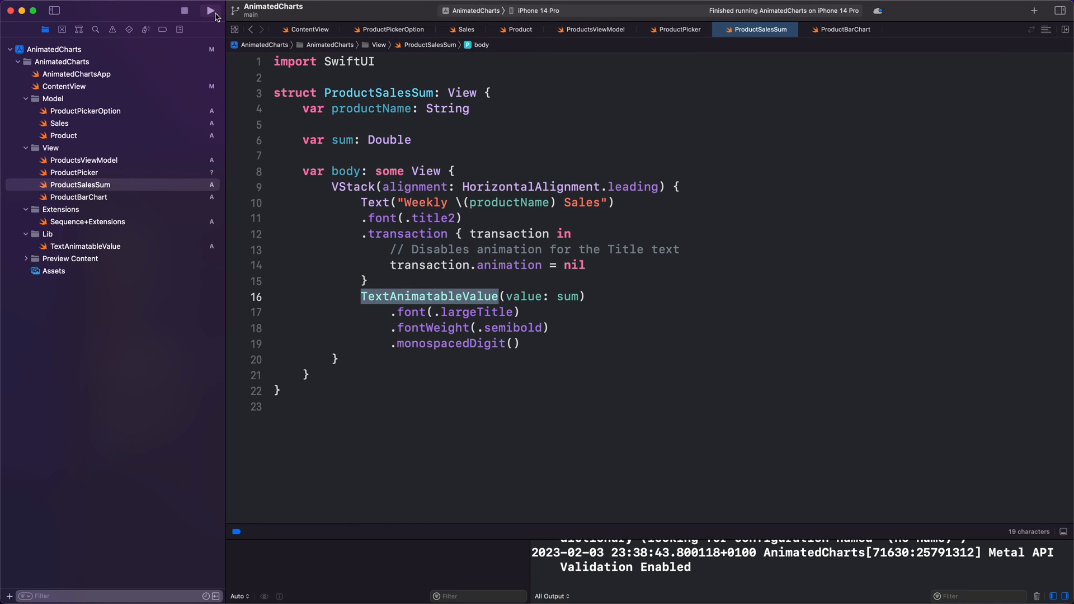
{"action": "left_click", "coordinate": [210, 10]}
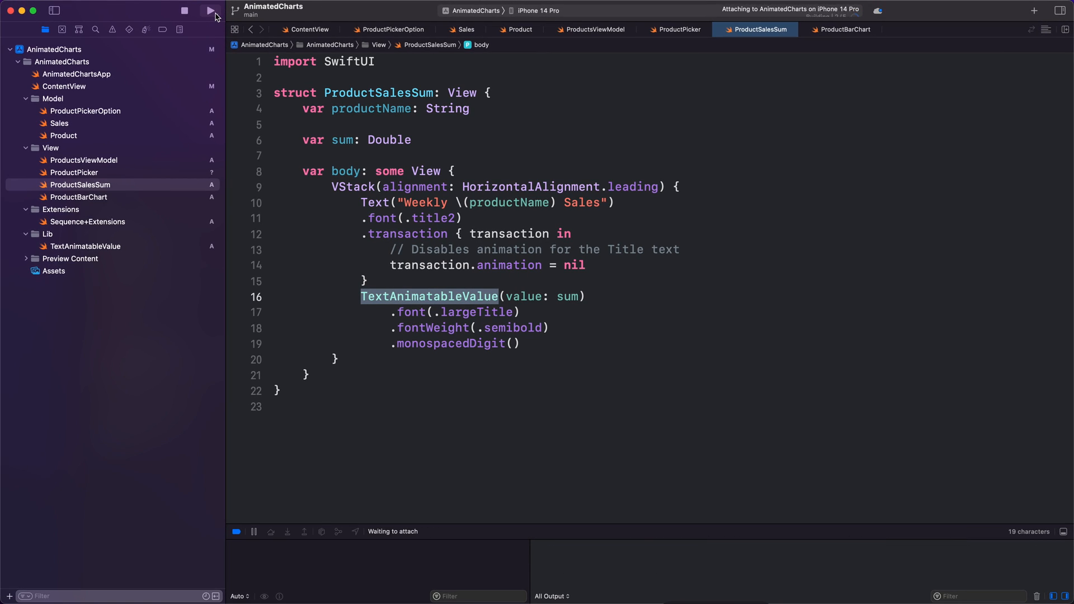
Step: Switch between Smart Pillow, Smart Grill and Smart Pen to watch the dollar total animate
{"action": "left_click", "coordinate": [209, 10]}
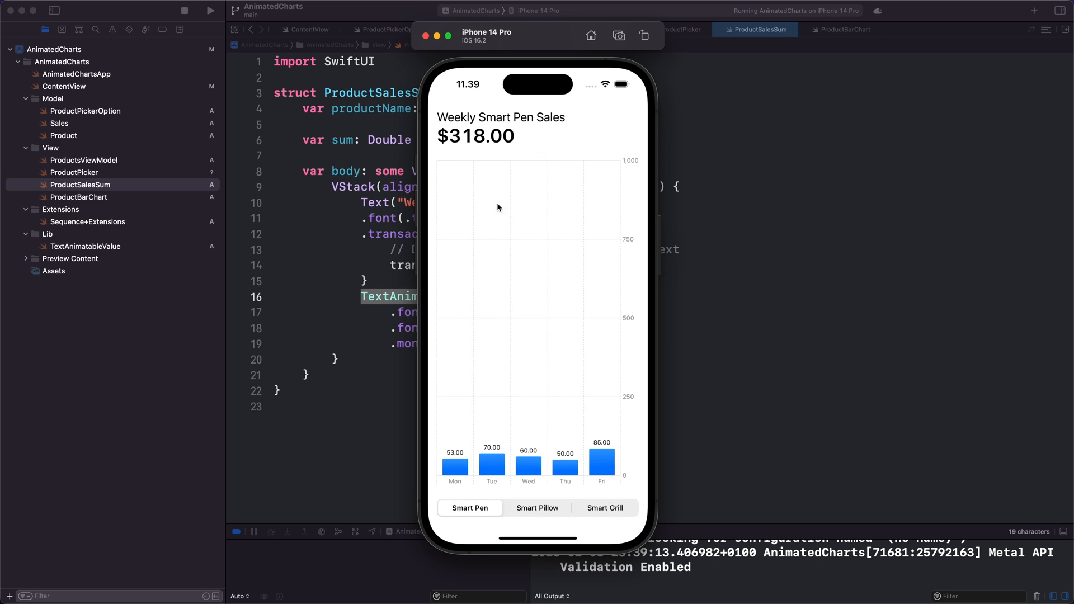
{"action": "left_click", "coordinate": [538, 508]}
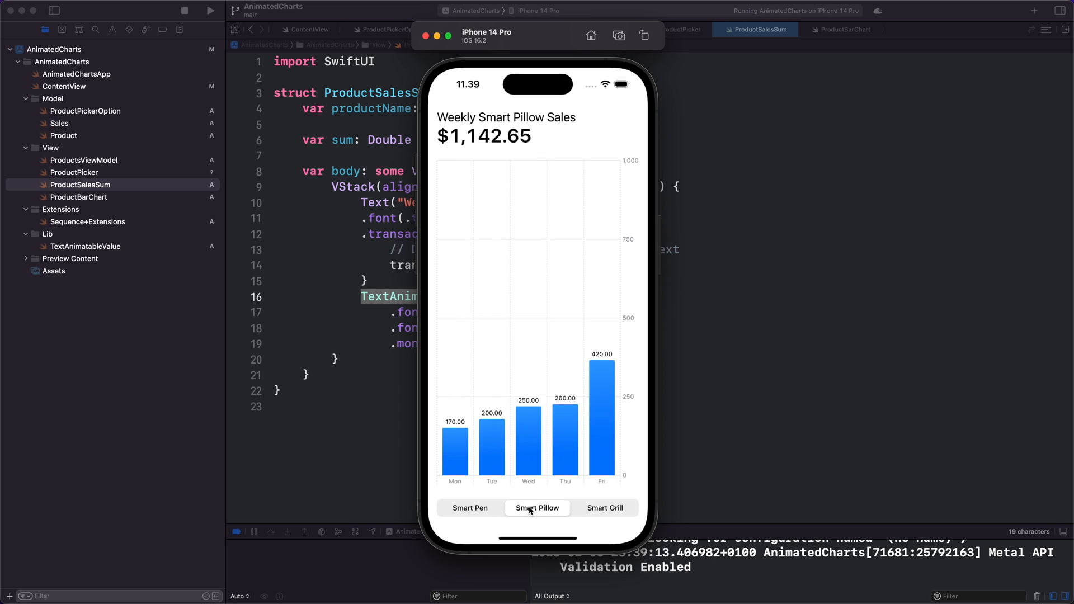
{"action": "left_click", "coordinate": [605, 508]}
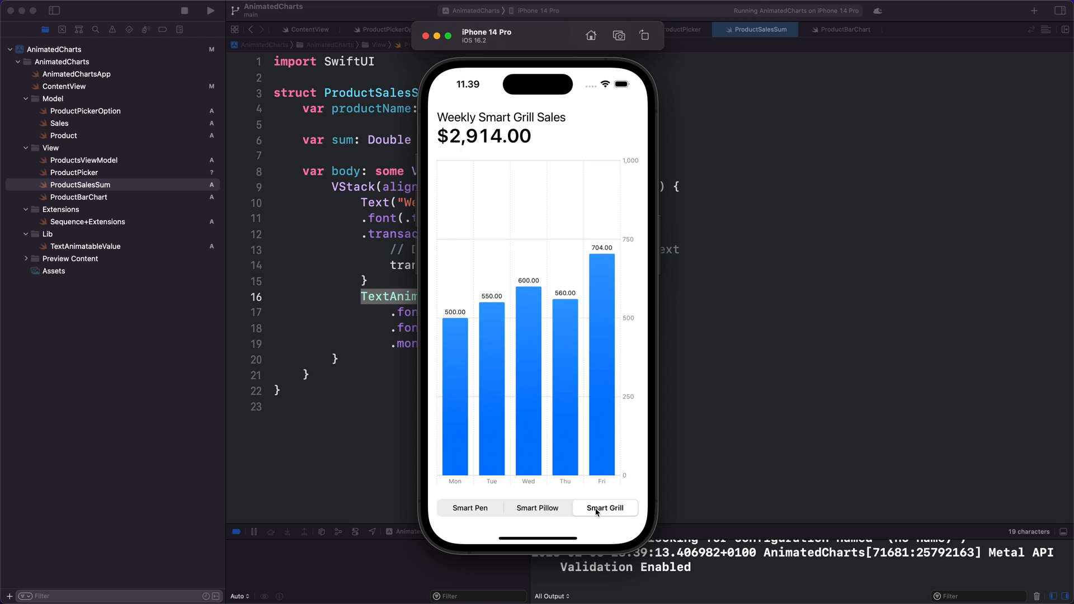
{"action": "left_click", "coordinate": [538, 508]}
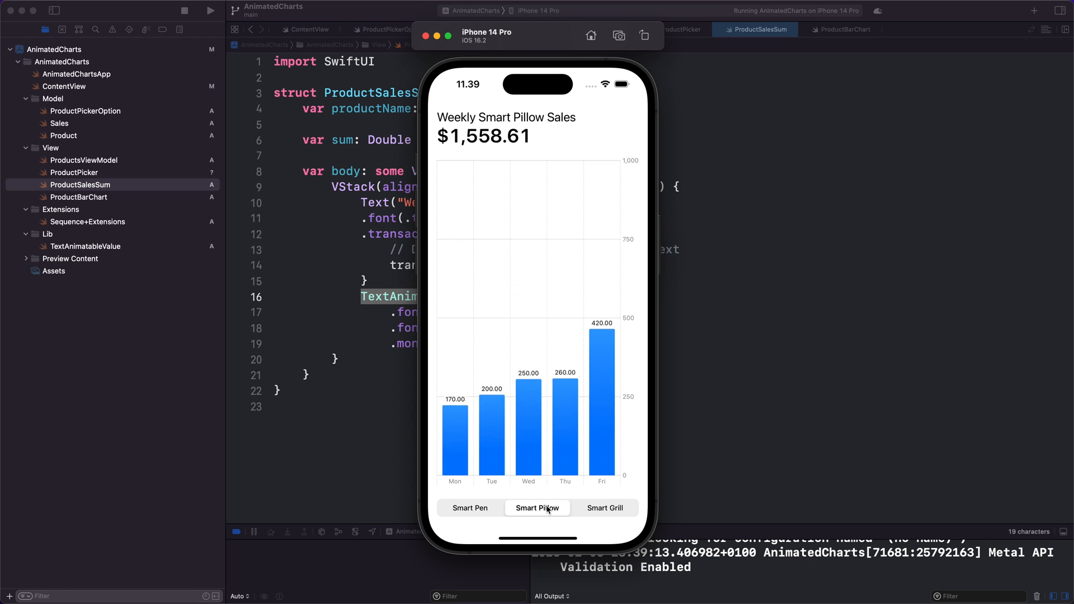
{"action": "left_click", "coordinate": [470, 509]}
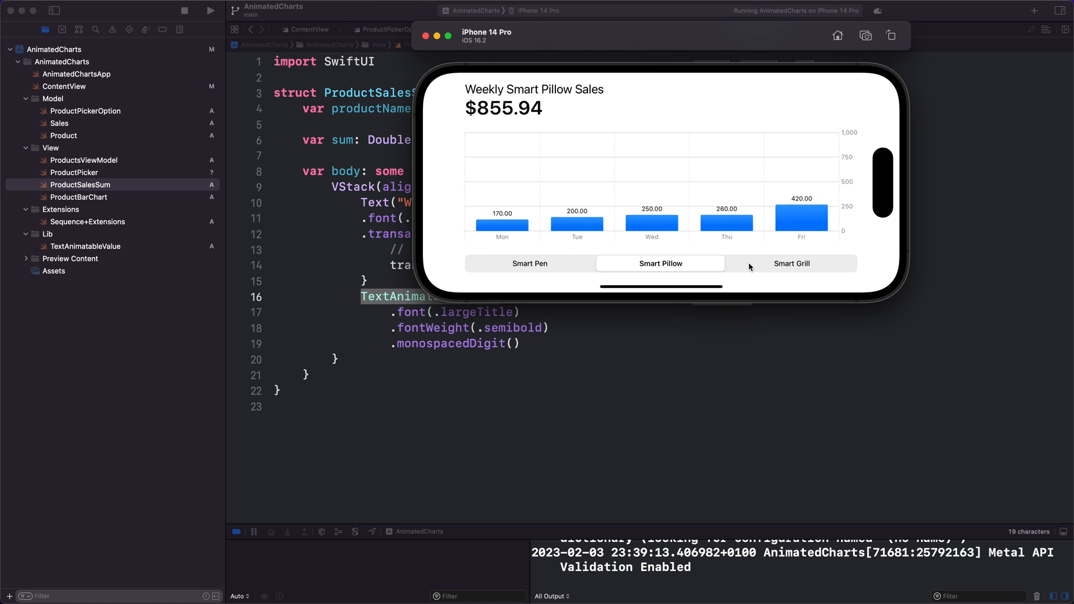
Step: Repeat the product switching in landscape orientation and again in dark appearance
{"action": "left_click", "coordinate": [791, 263]}
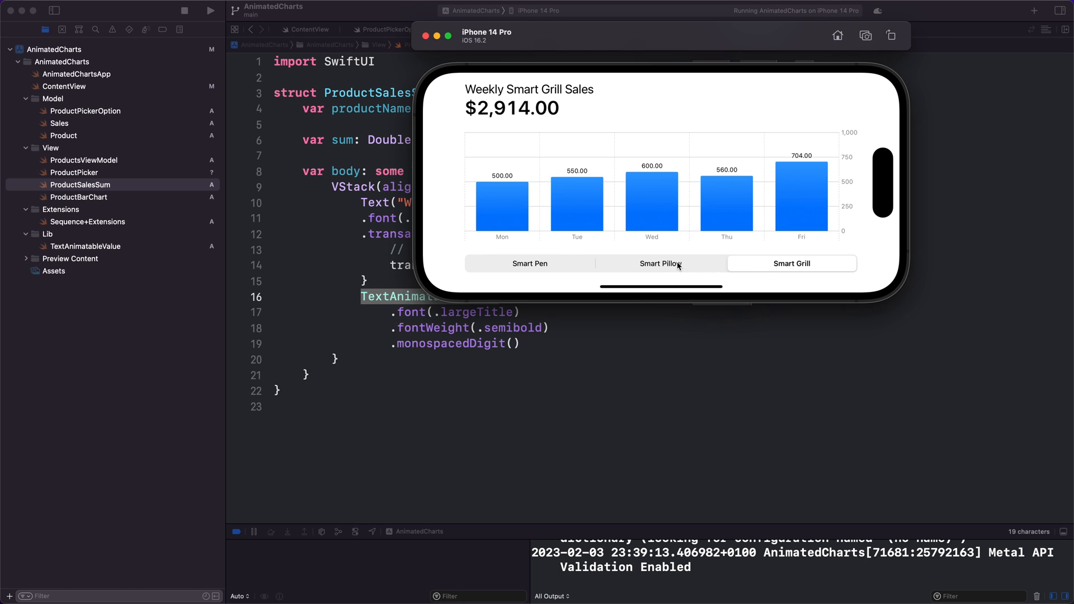
{"action": "left_click", "coordinate": [660, 264]}
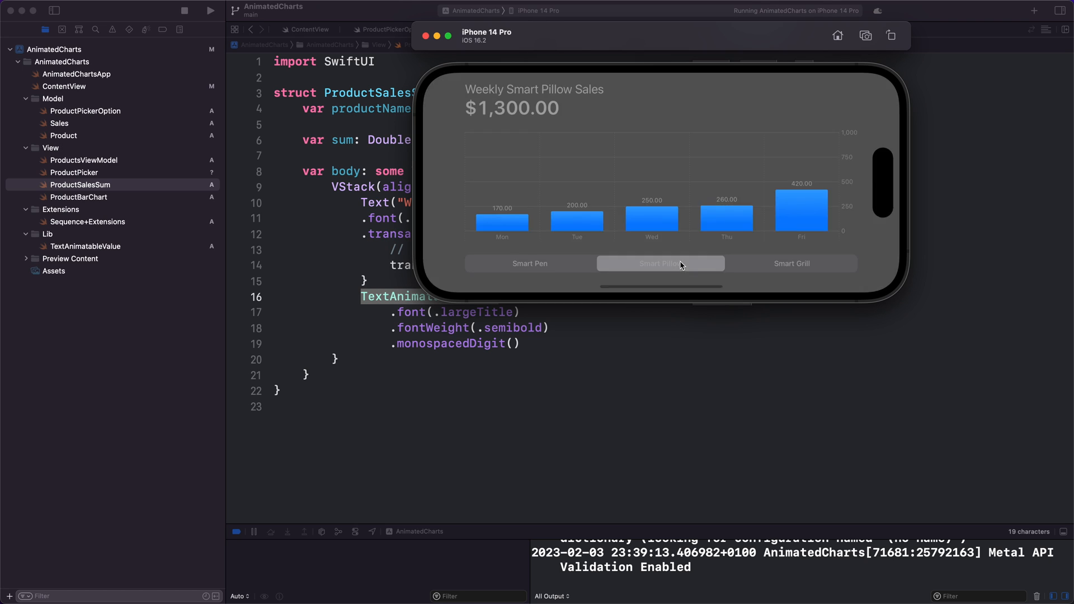
{"action": "left_click", "coordinate": [529, 263]}
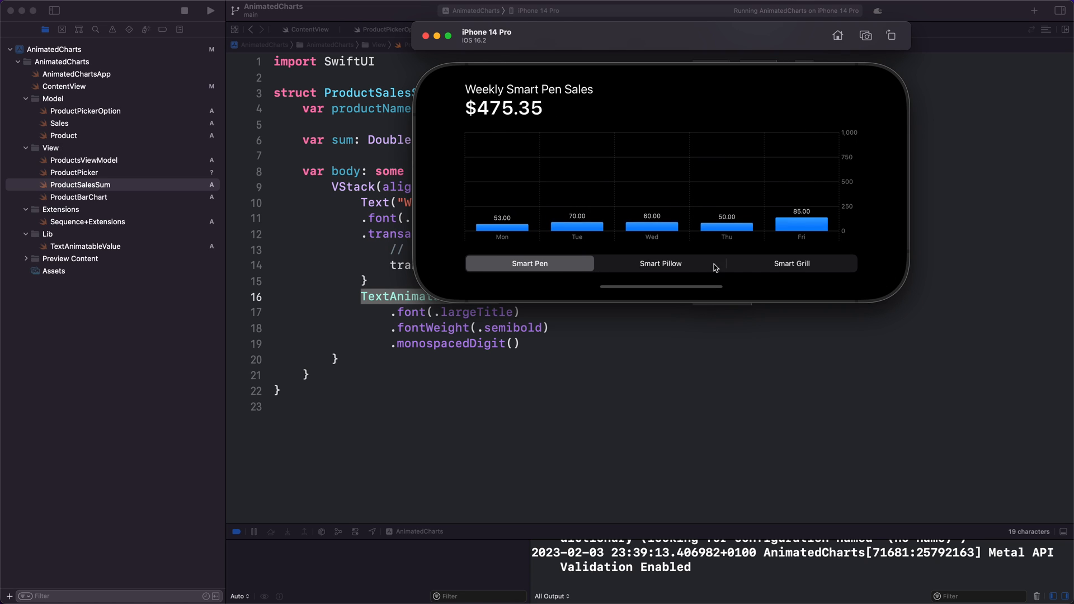
{"action": "left_click", "coordinate": [792, 263]}
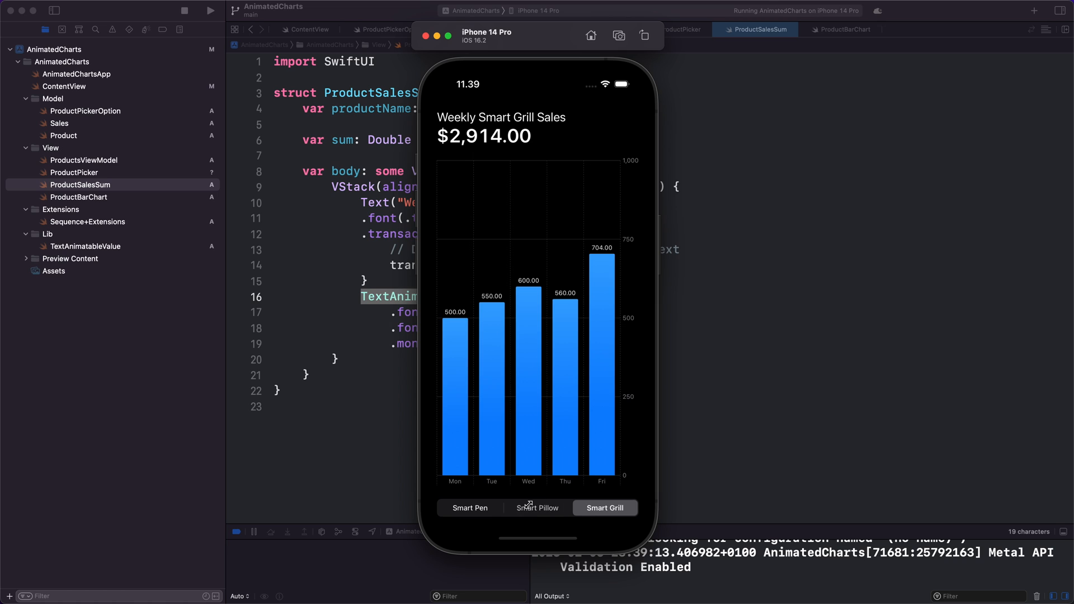
{"action": "left_click", "coordinate": [536, 508]}
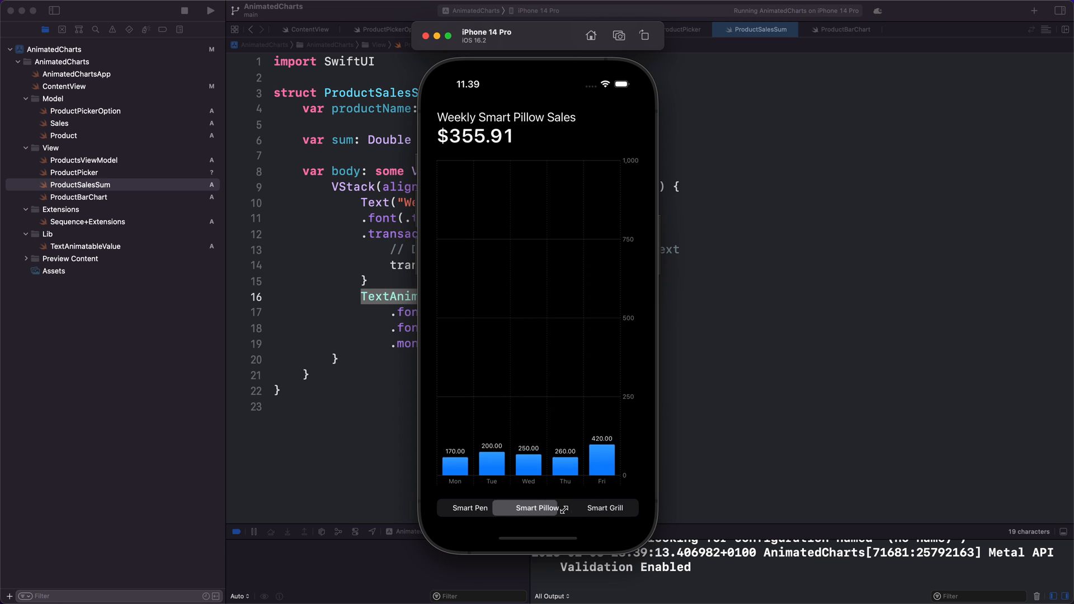
{"action": "left_click", "coordinate": [604, 508]}
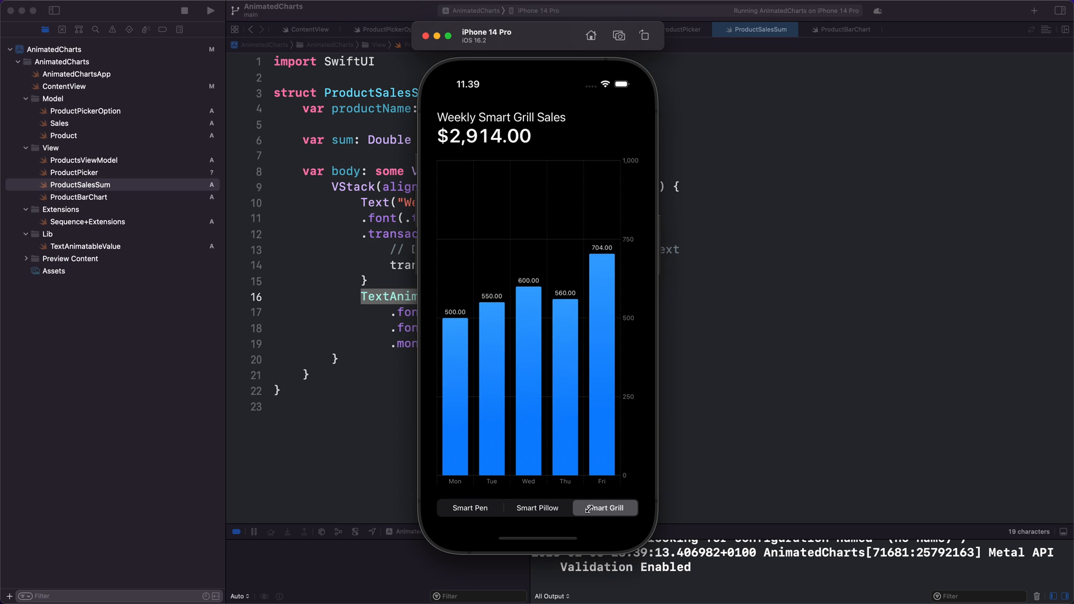